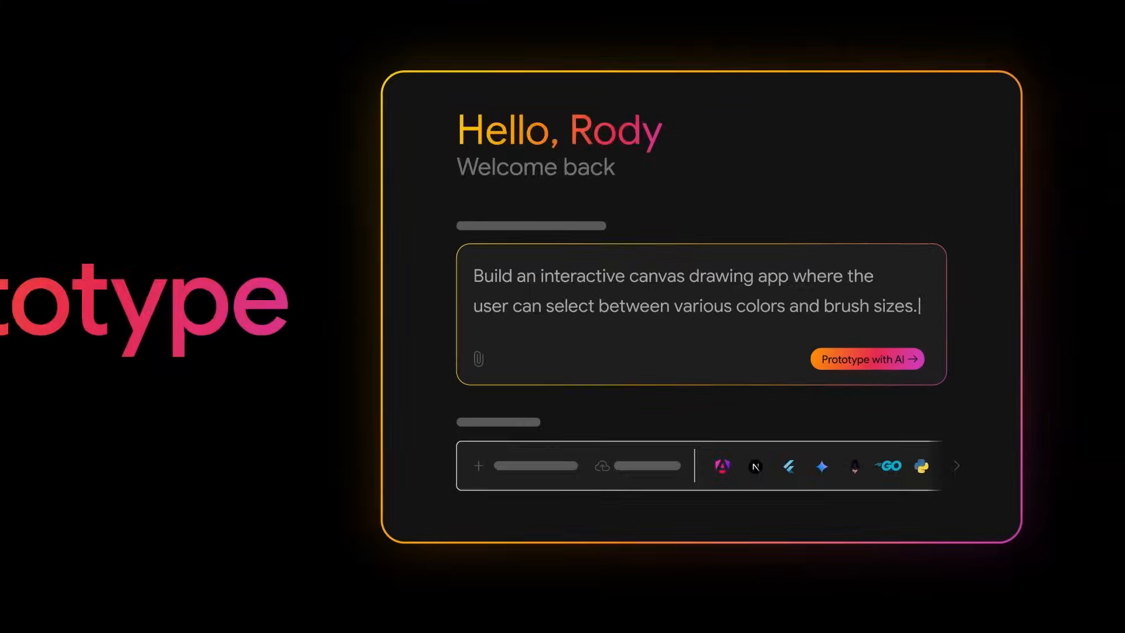
# Leave the intro clip and land on the Convex homepage at convex.dev.
pyautogui.click(867, 359)
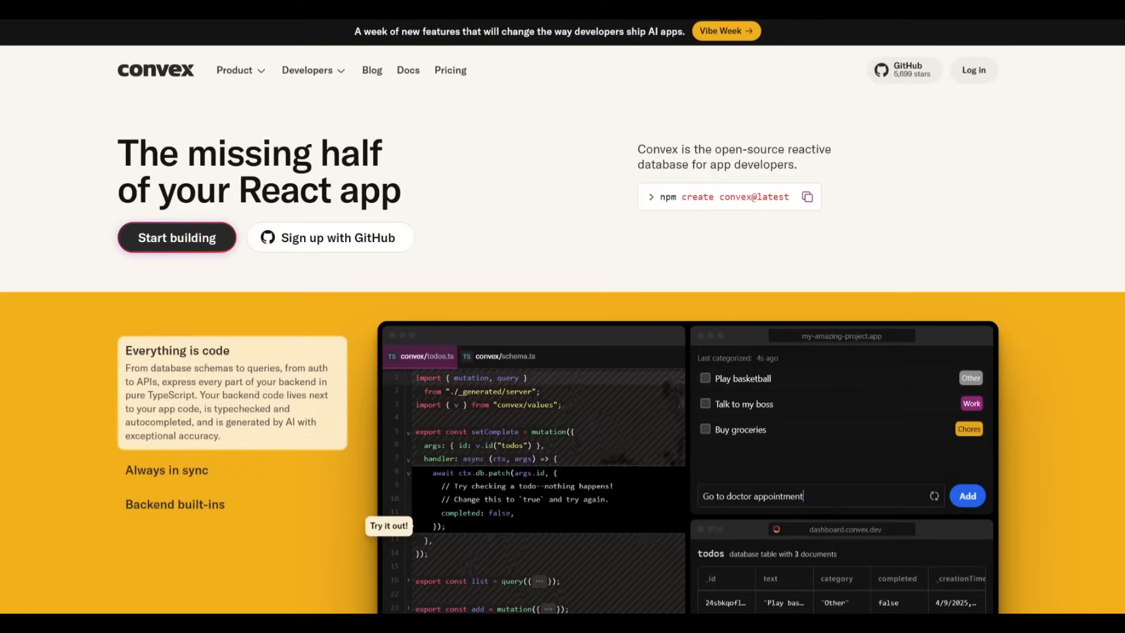
# Scroll the Convex homepage toward the Chef entry while the threaded chat app generates.
pyautogui.scroll(-3)
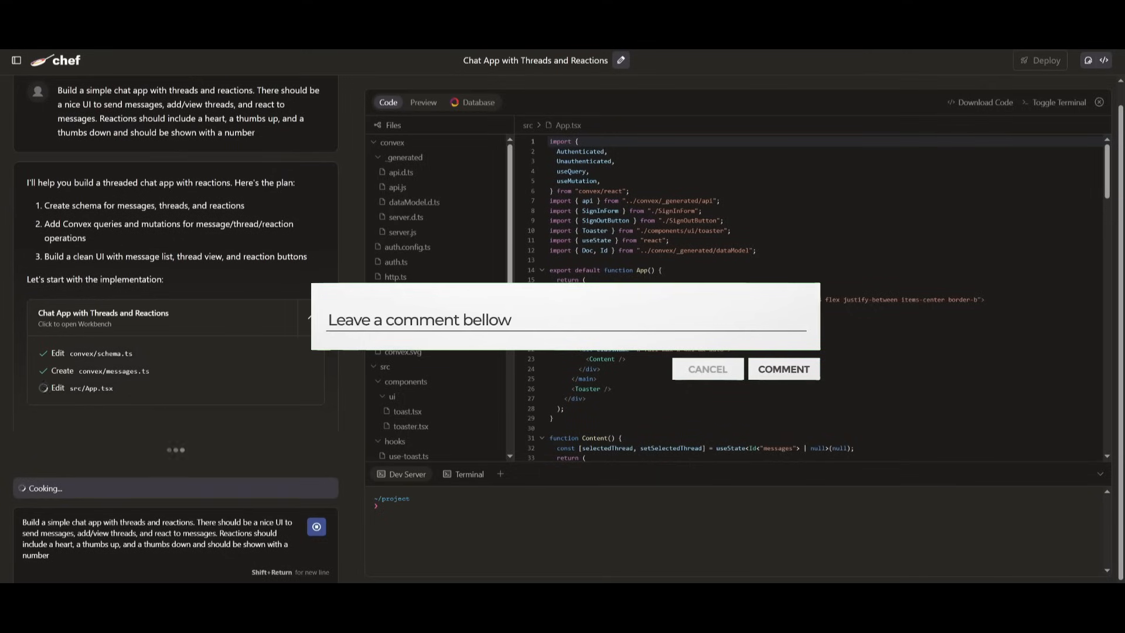
# Preview the generated chat app, then start a new chat for the Bluesky clone prompt.
pyautogui.click(707, 368)
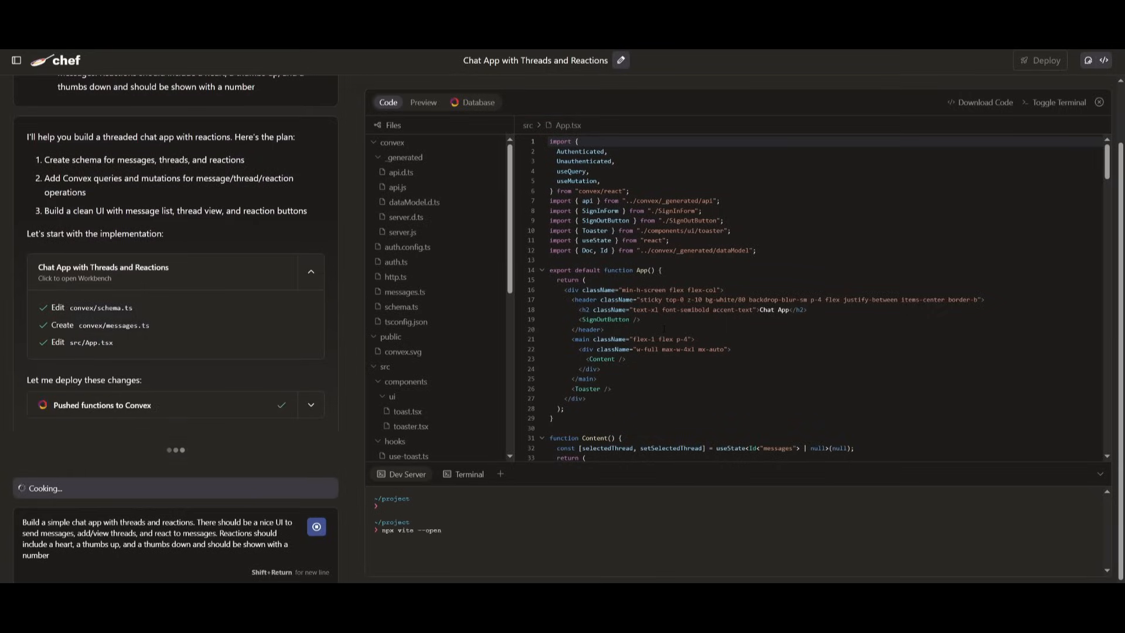
pyautogui.click(423, 102)
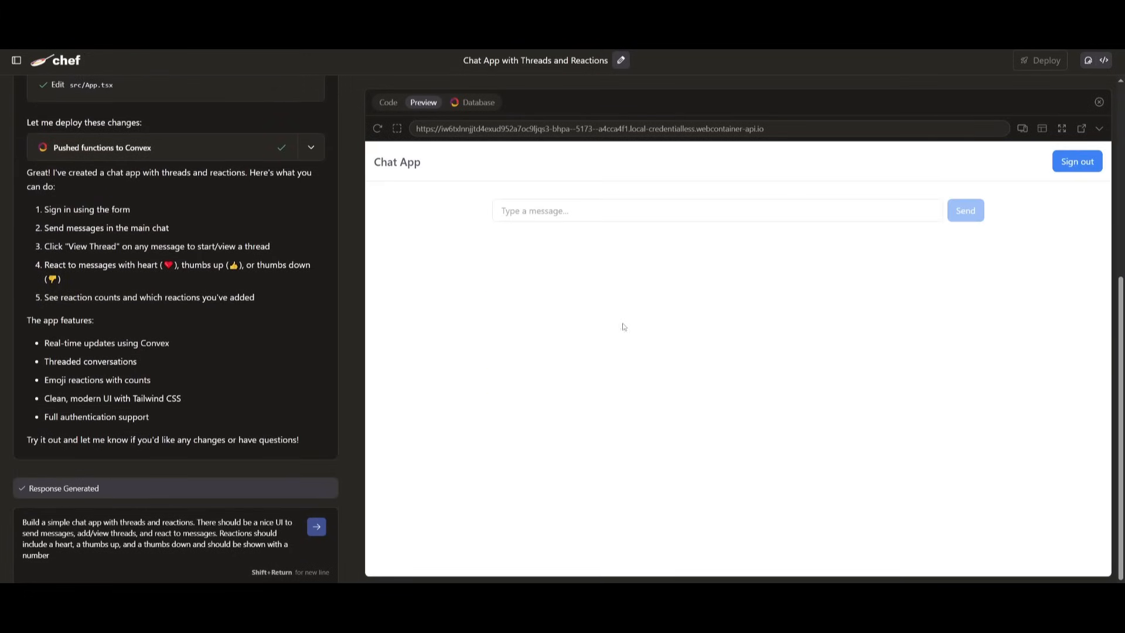
pyautogui.click(478, 102)
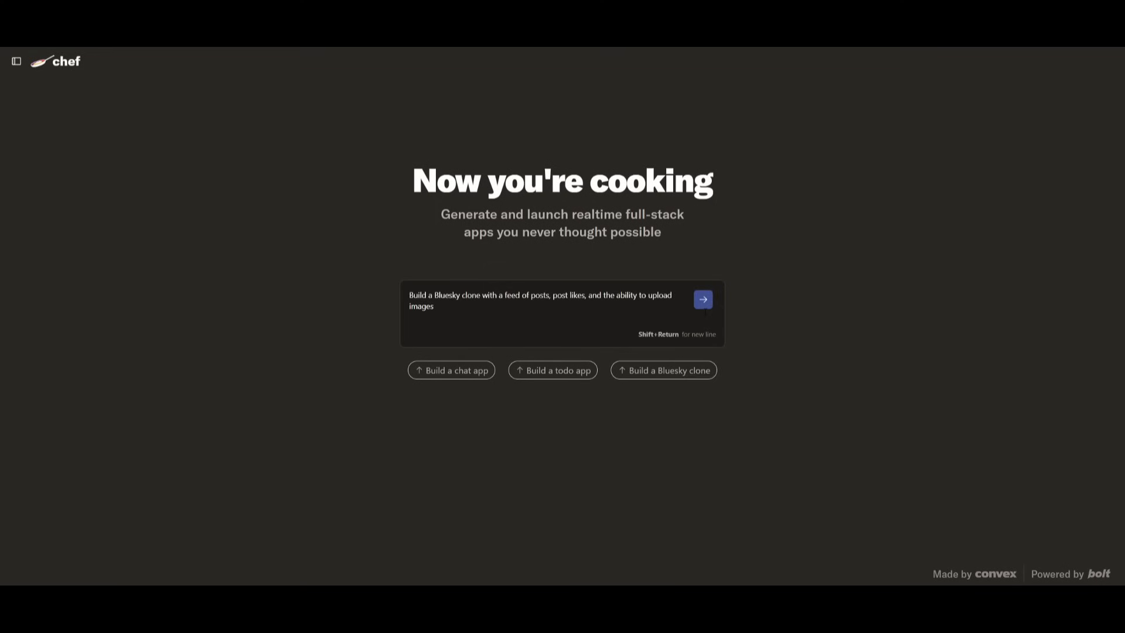
# Submit the Bluesky clone prompt and let Chef generate the app into the preview.
pyautogui.click(702, 300)
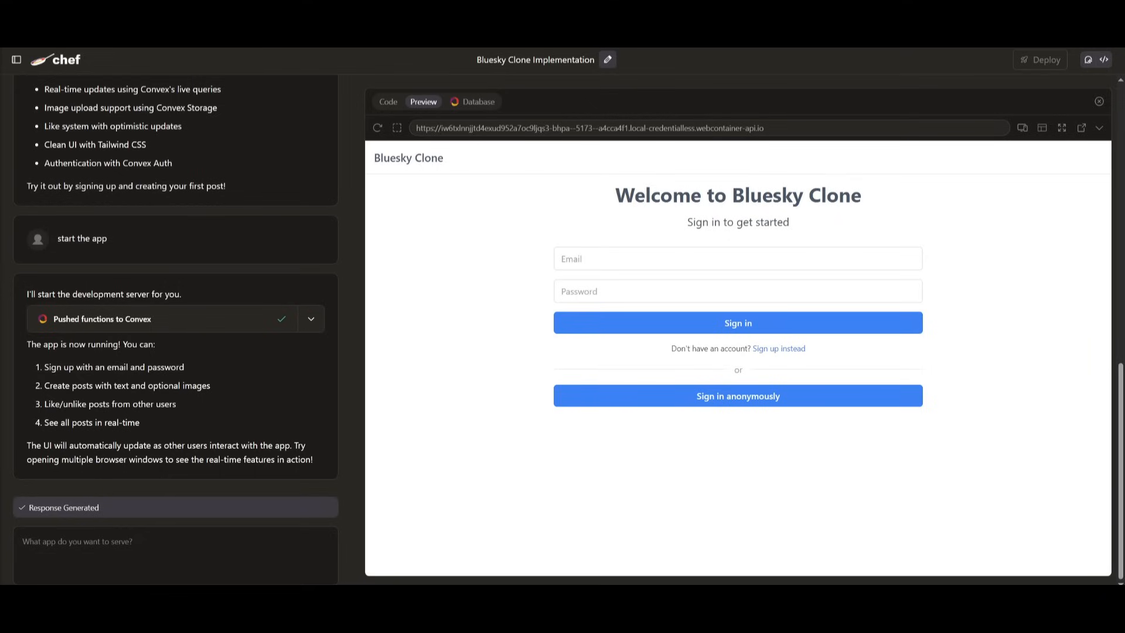
pyautogui.moveTo(481, 155)
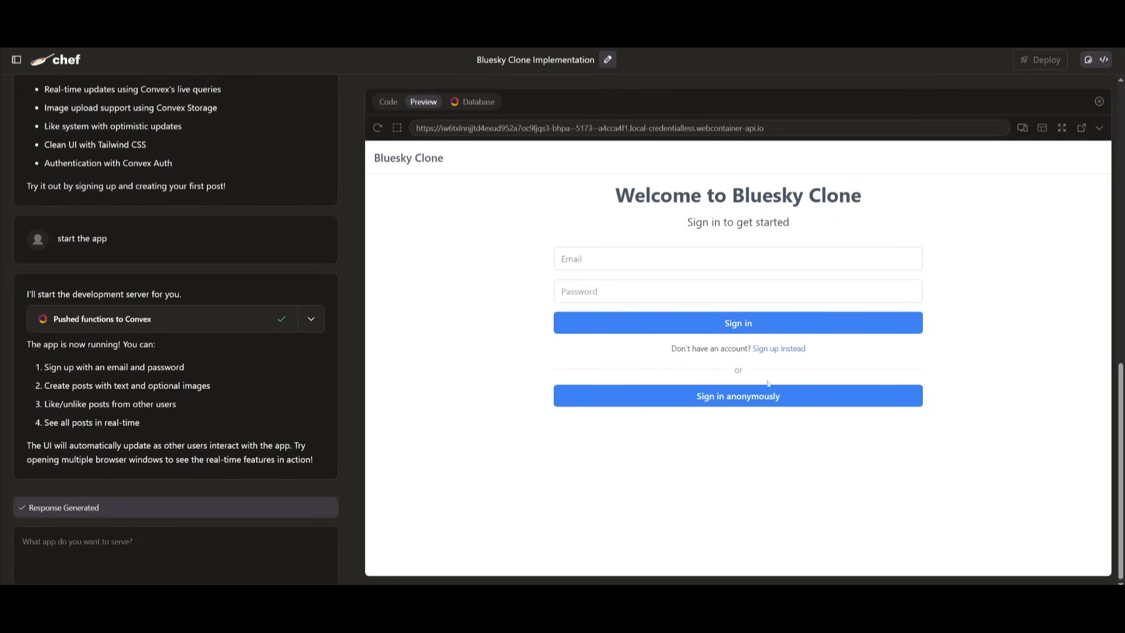
pyautogui.moveTo(513, 293)
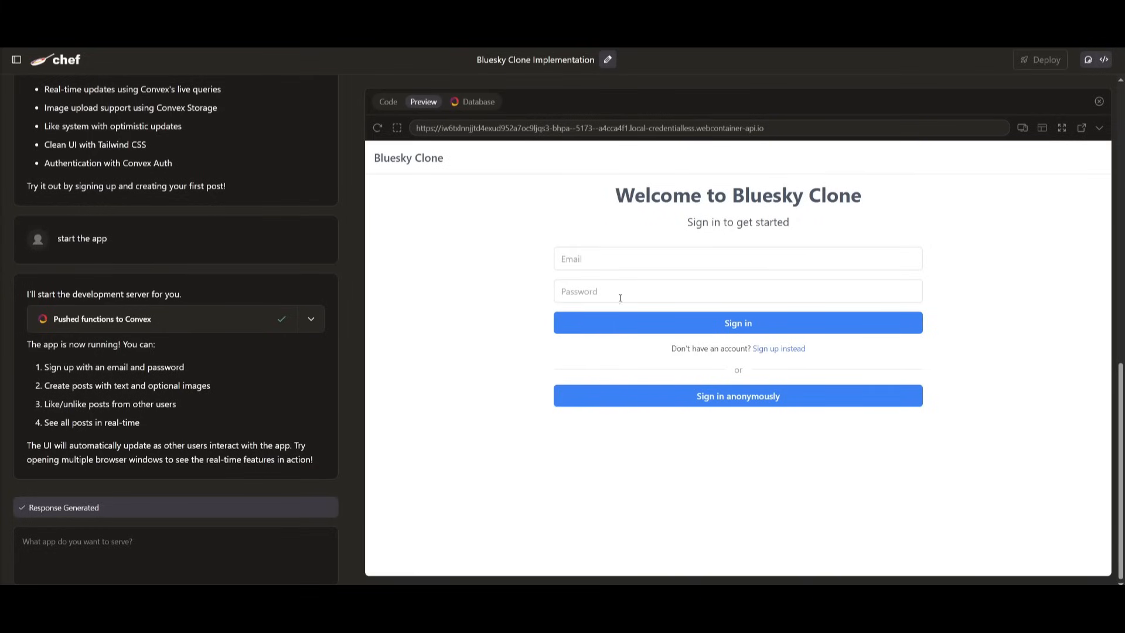
# Sign in anonymously and publish the post 'ai is amazing' to the Bluesky clone feed.
pyautogui.click(738, 396)
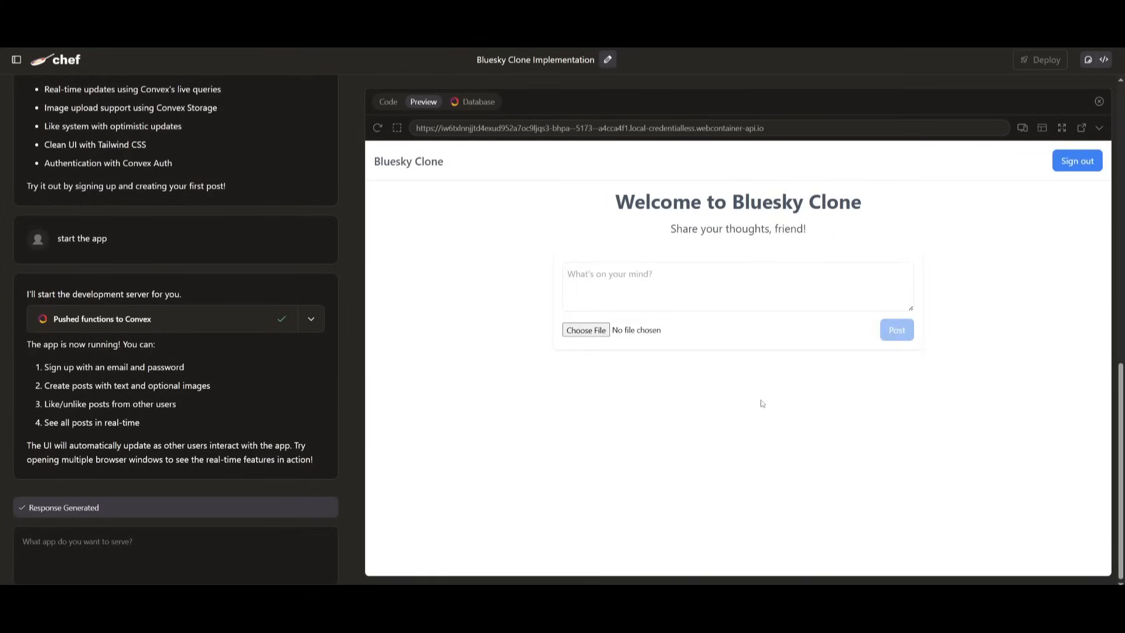
pyautogui.moveTo(841, 412)
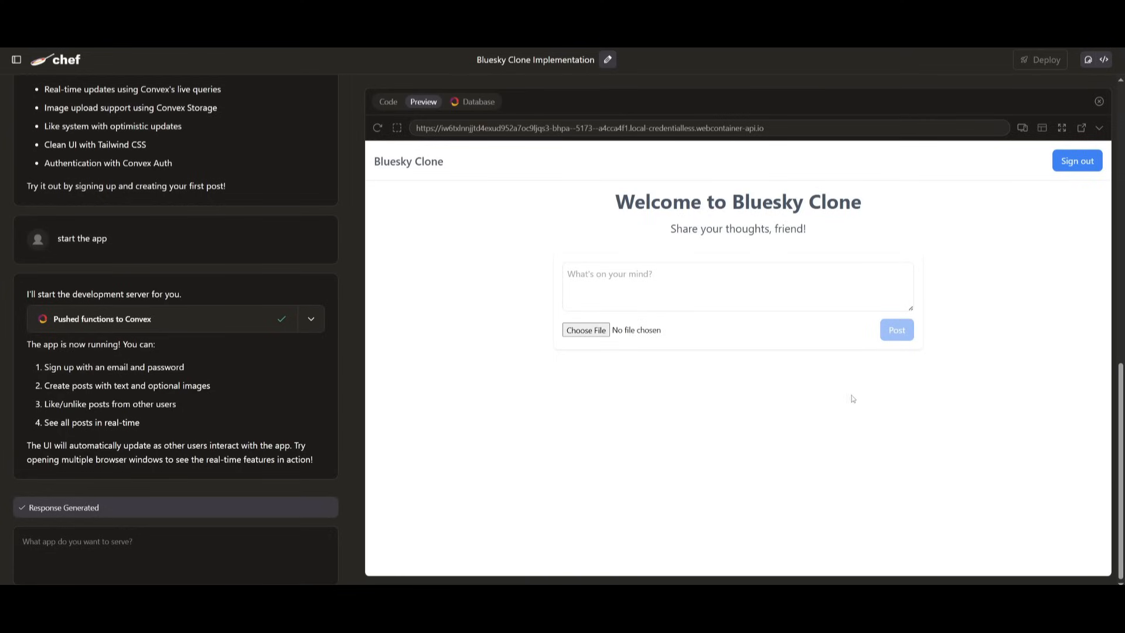
pyautogui.click(735, 285)
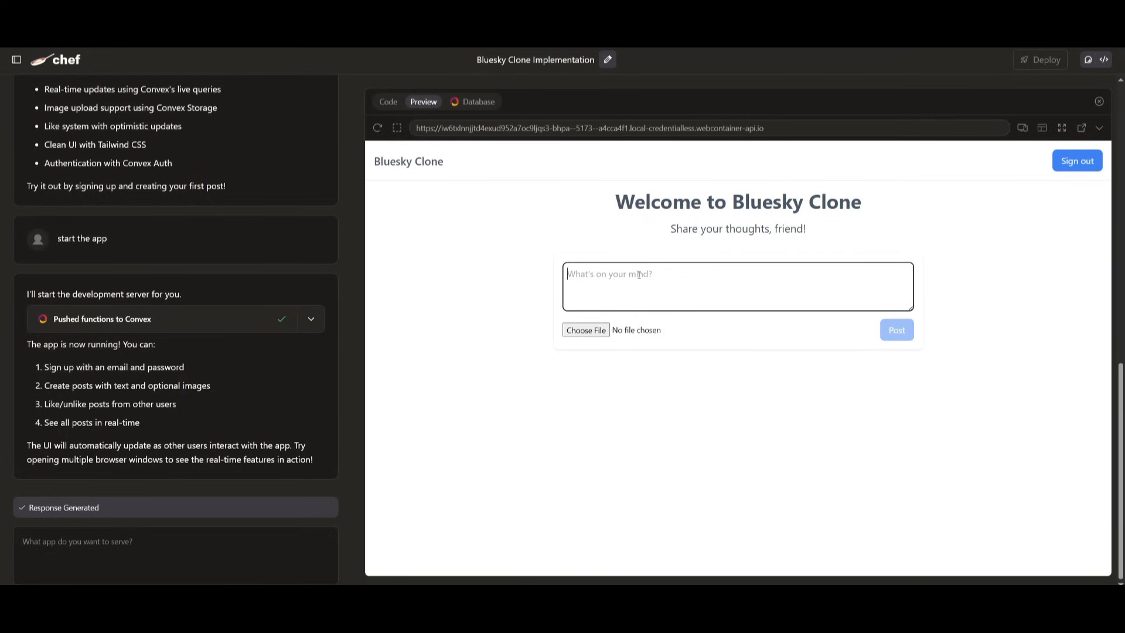
pyautogui.write('ai is ama')
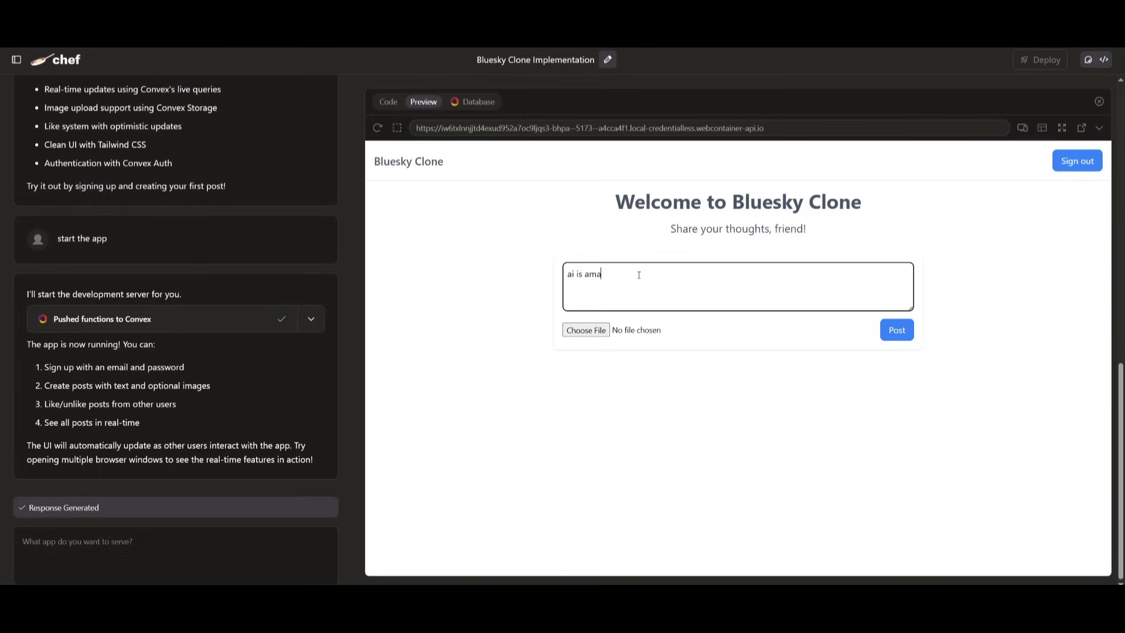
pyautogui.write('zing')
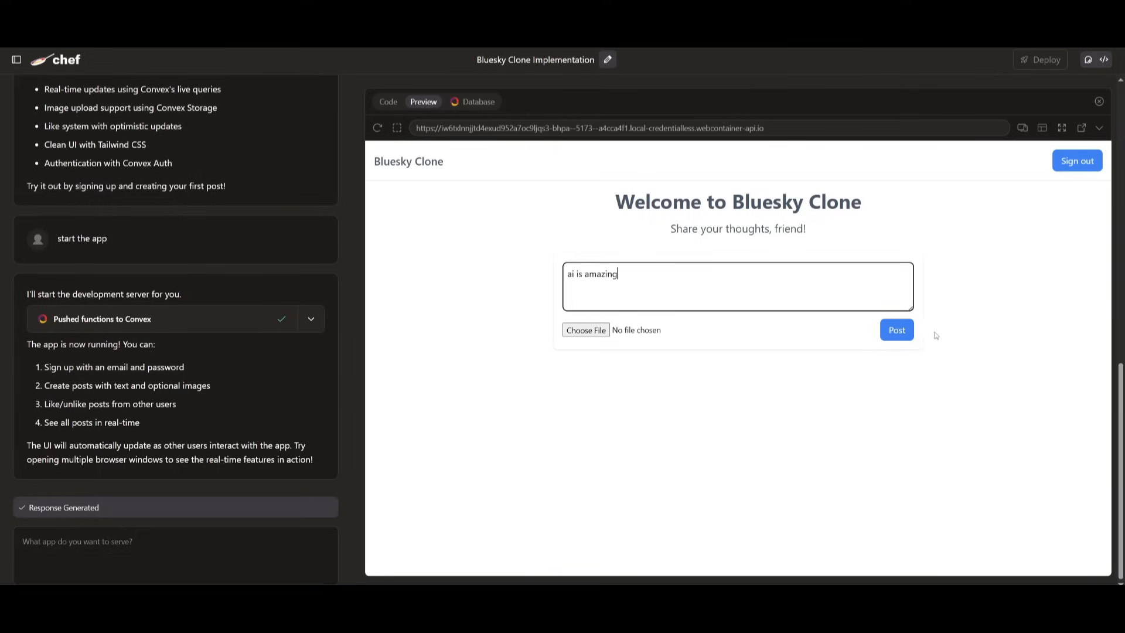
pyautogui.click(897, 330)
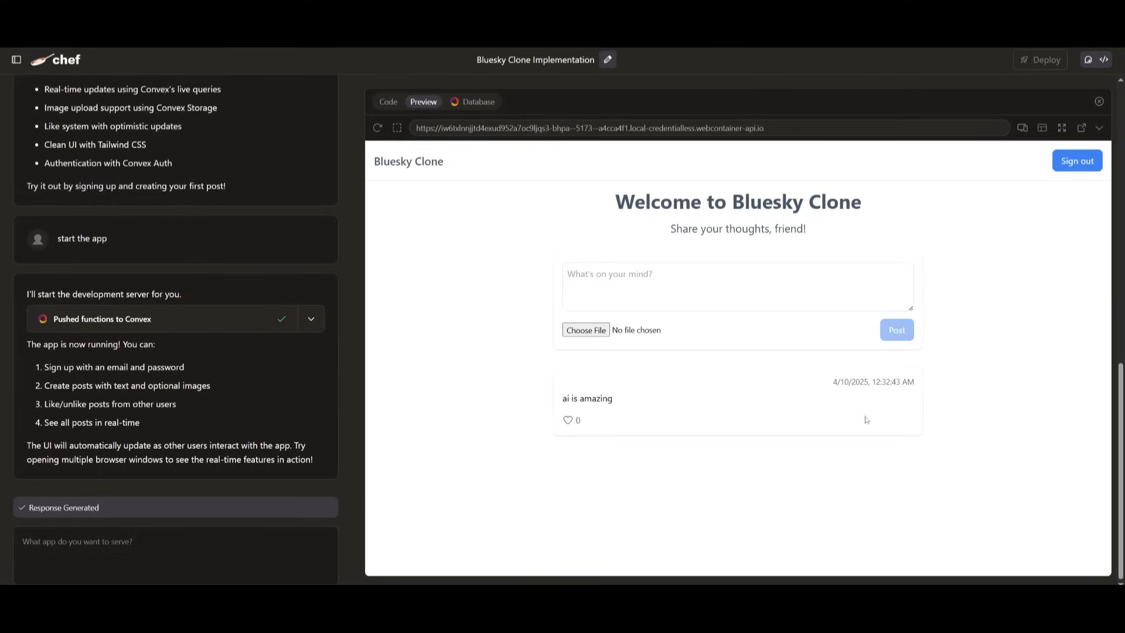
pyautogui.moveTo(974, 322)
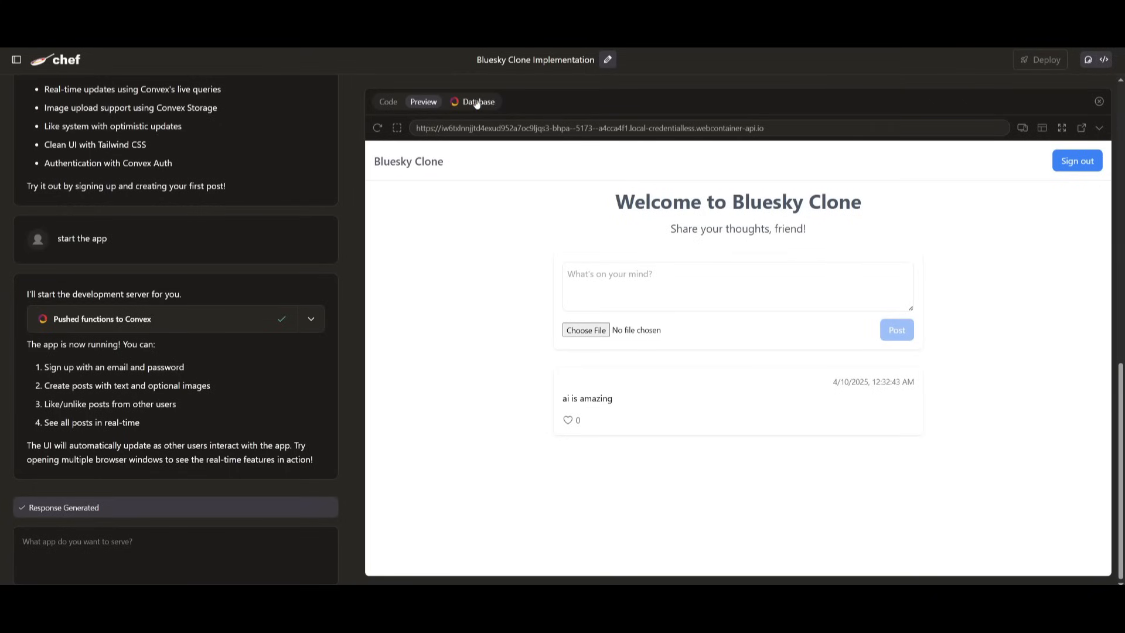
# Review the Bluesky clone's Database tables, Health metrics and File storage in the dashboard.
pyautogui.click(476, 101)
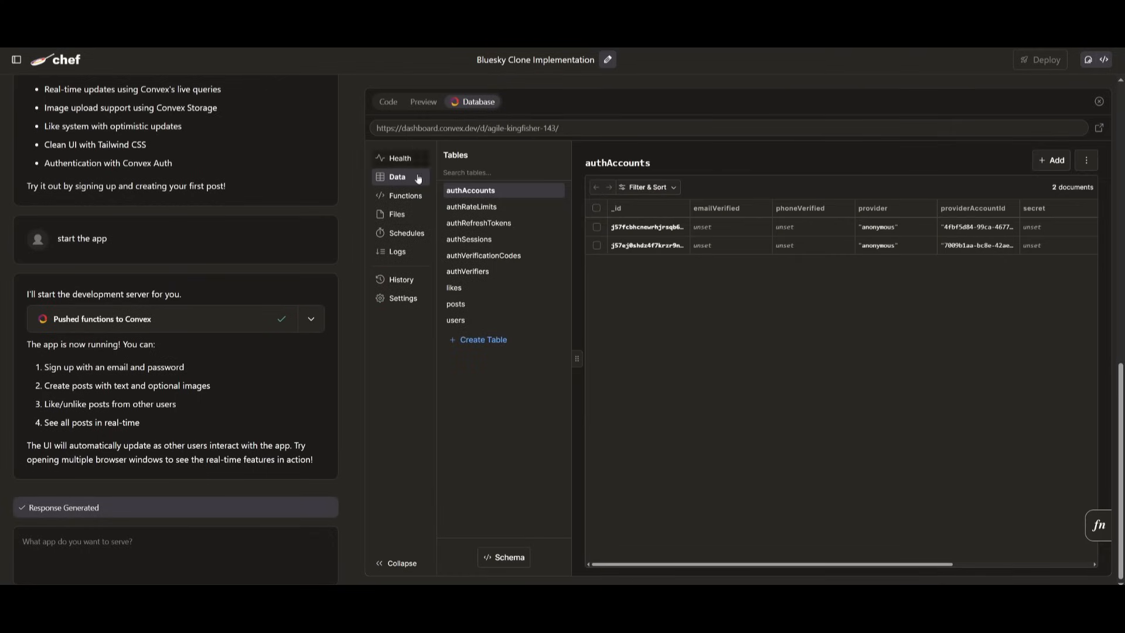
pyautogui.moveTo(399, 188)
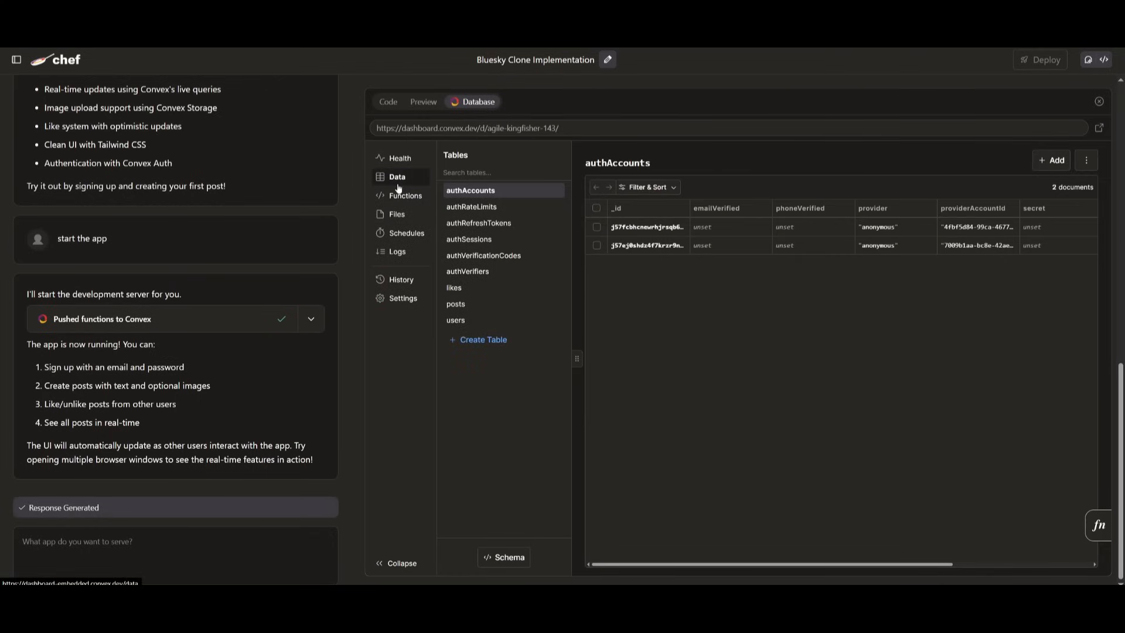
pyautogui.click(399, 157)
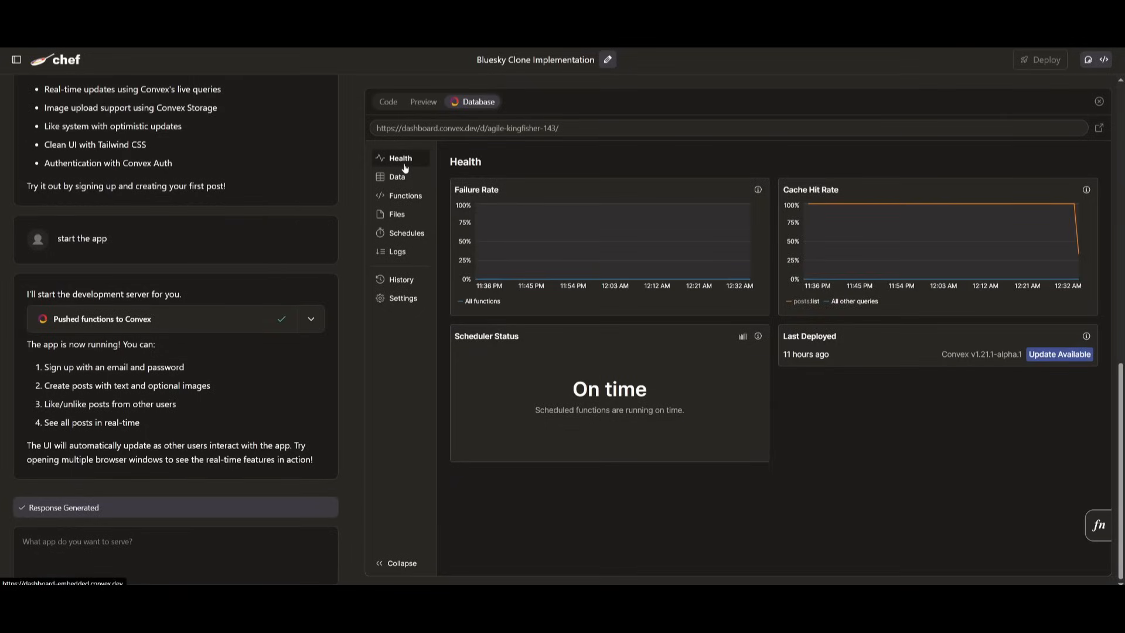
pyautogui.click(396, 214)
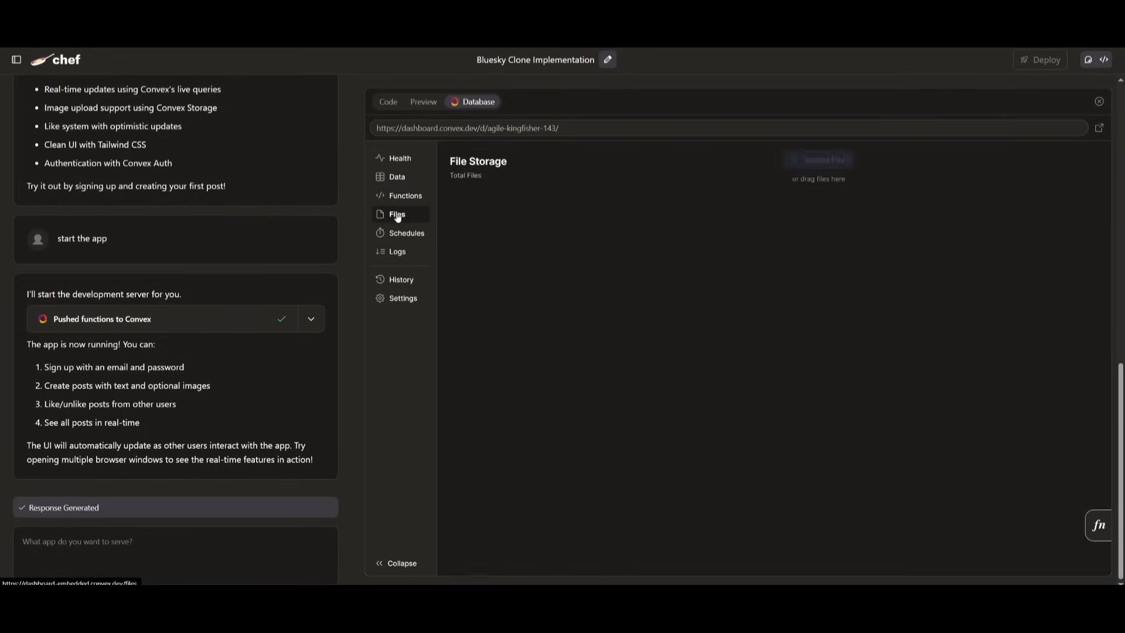
pyautogui.click(406, 232)
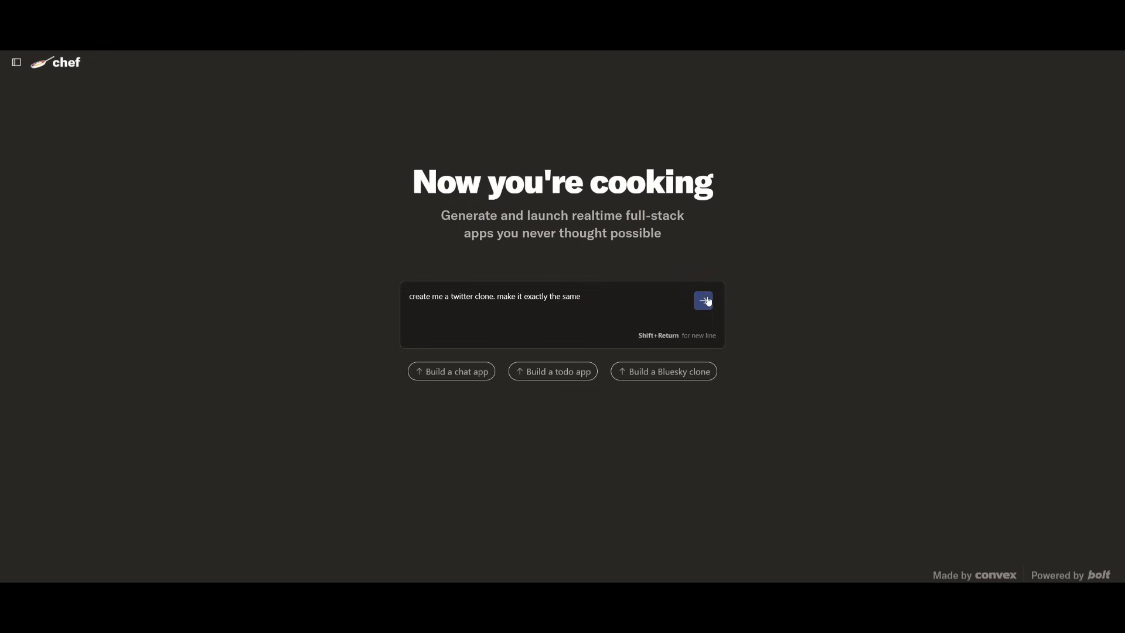
# Generate the exact Twitter clone, then begin a new chat for the invoice app request.
pyautogui.click(703, 299)
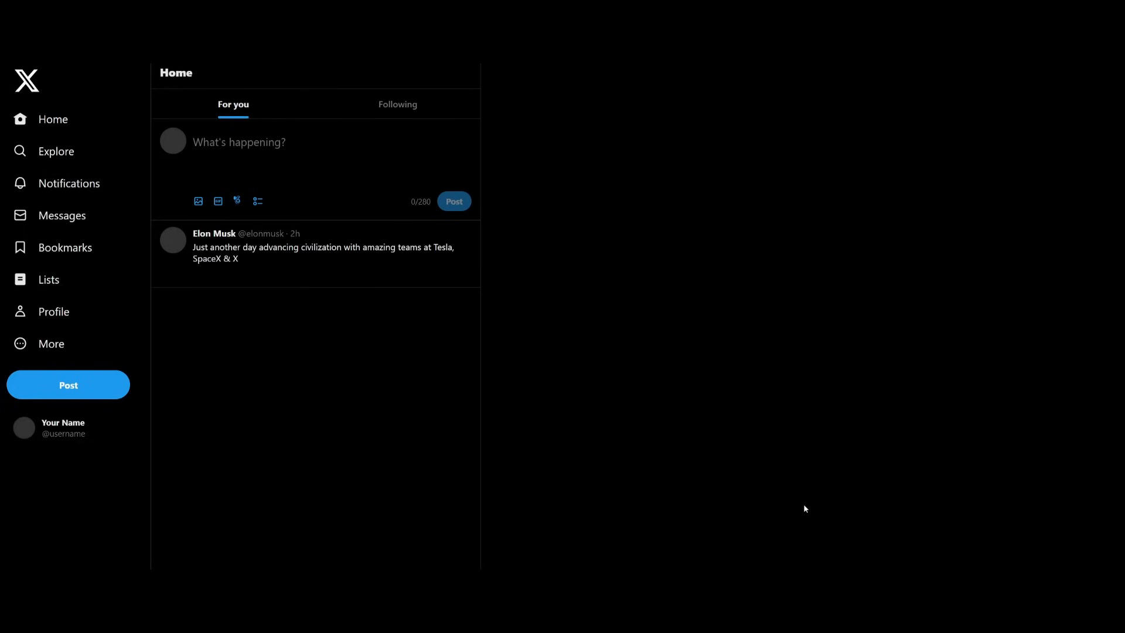
pyautogui.moveTo(452, 291)
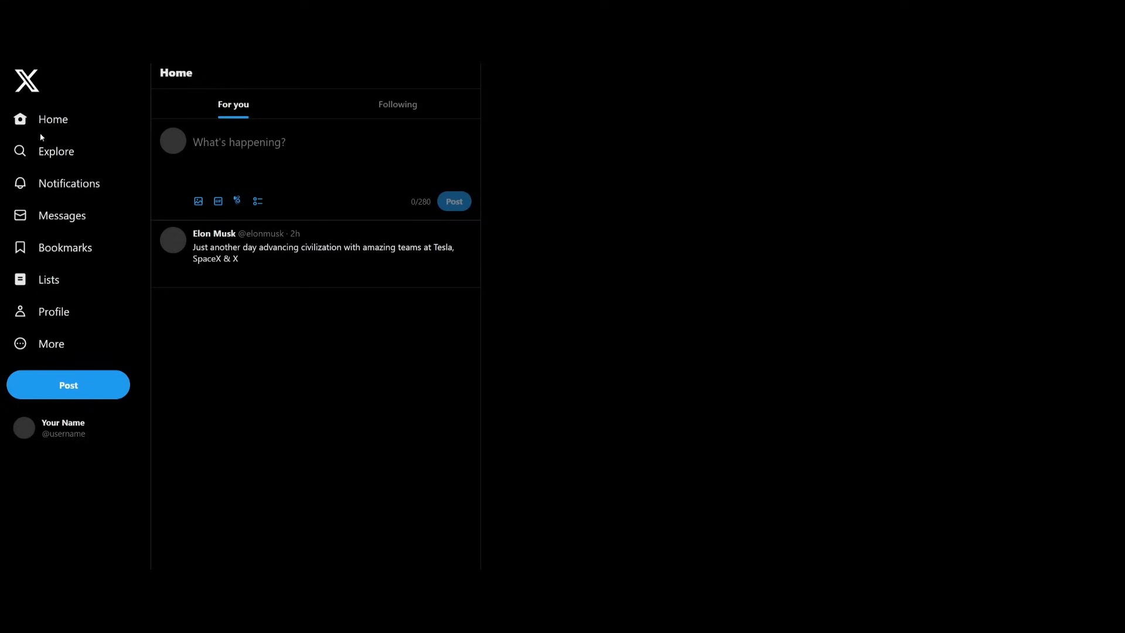
pyautogui.moveTo(115, 351)
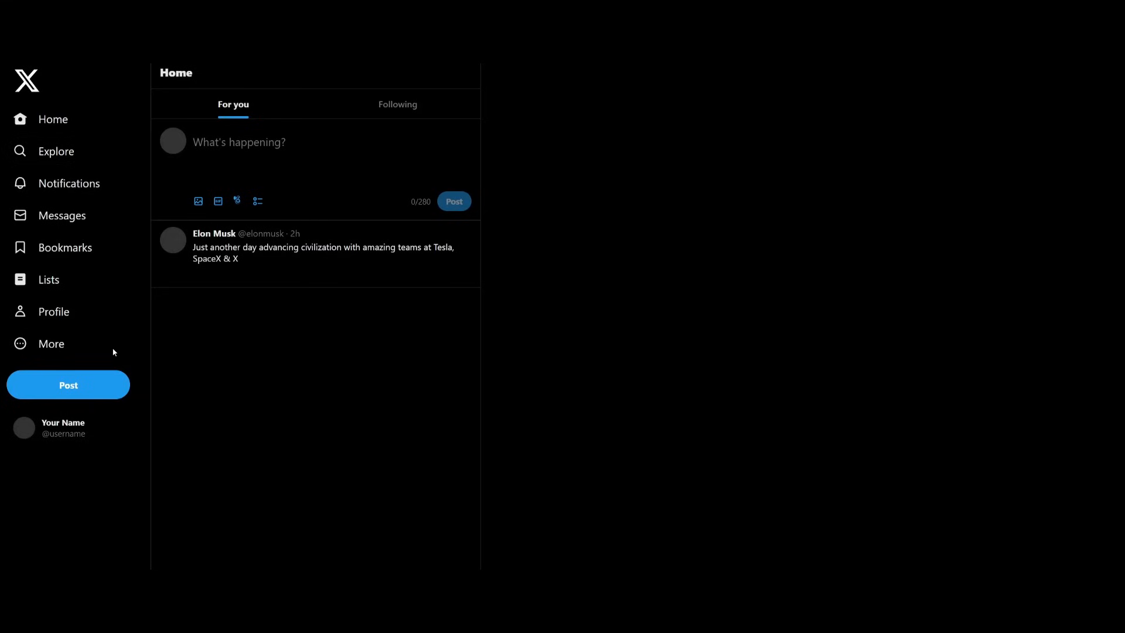
pyautogui.click(238, 141)
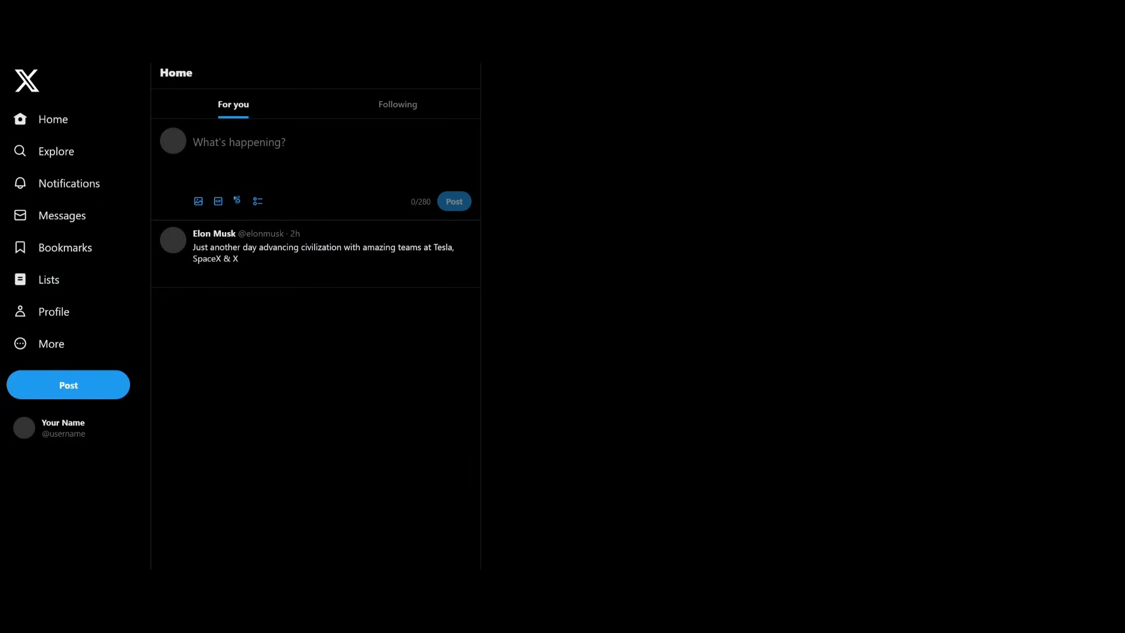
pyautogui.write('twt')
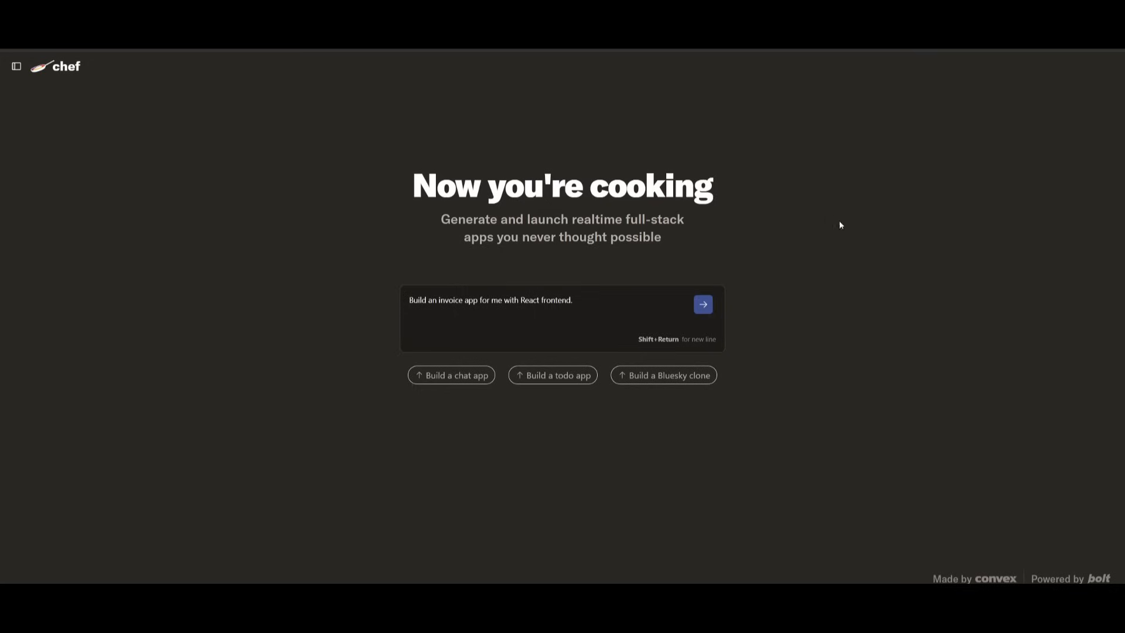
# Generate the invoice app and view the signed-in Invoice Manager dashboard in the preview.
pyautogui.click(701, 304)
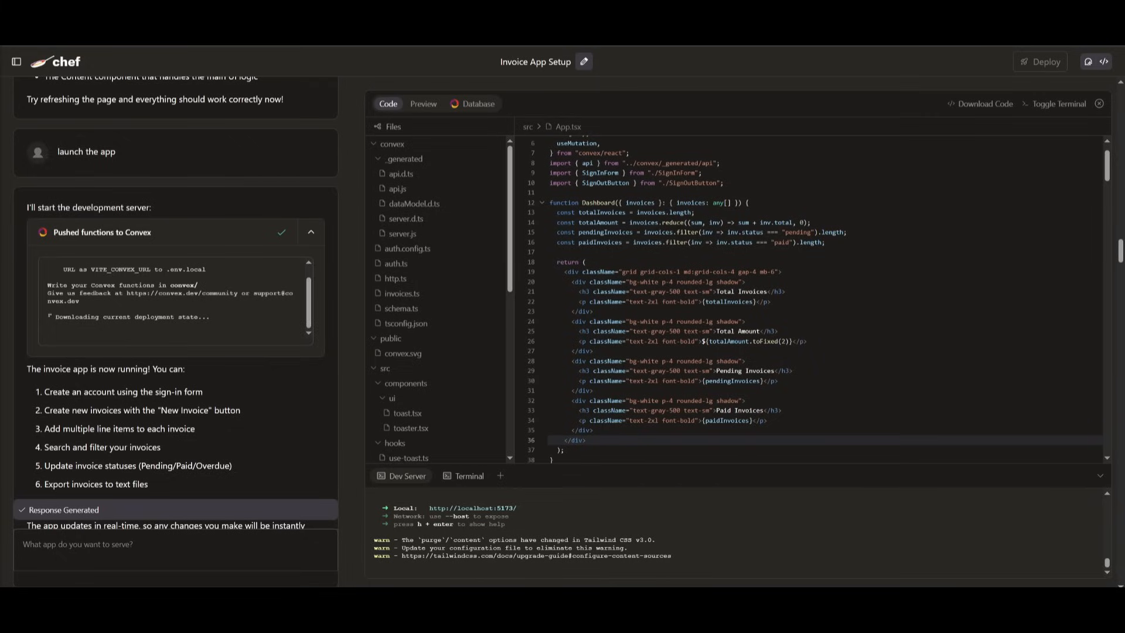
pyautogui.moveTo(177, 46)
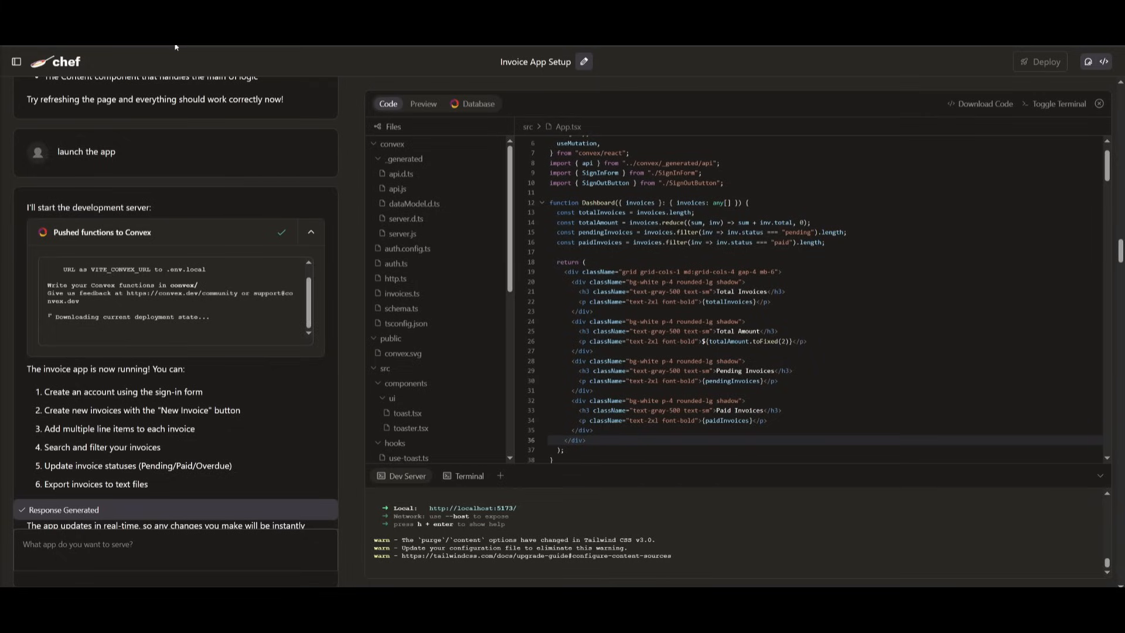
pyautogui.moveTo(408, 158)
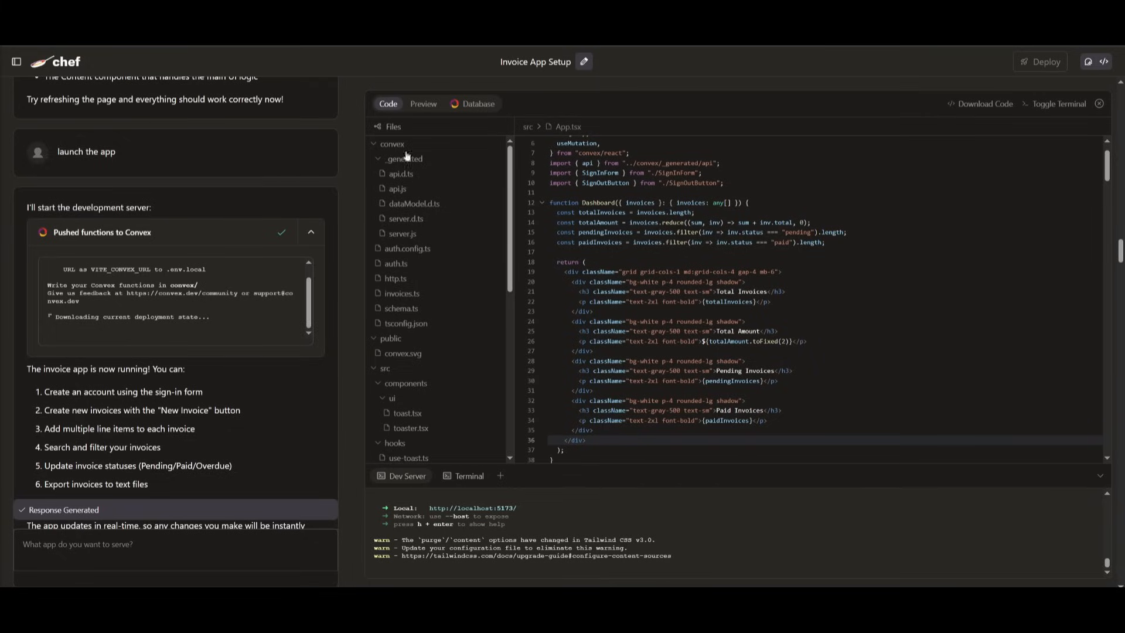
pyautogui.click(423, 103)
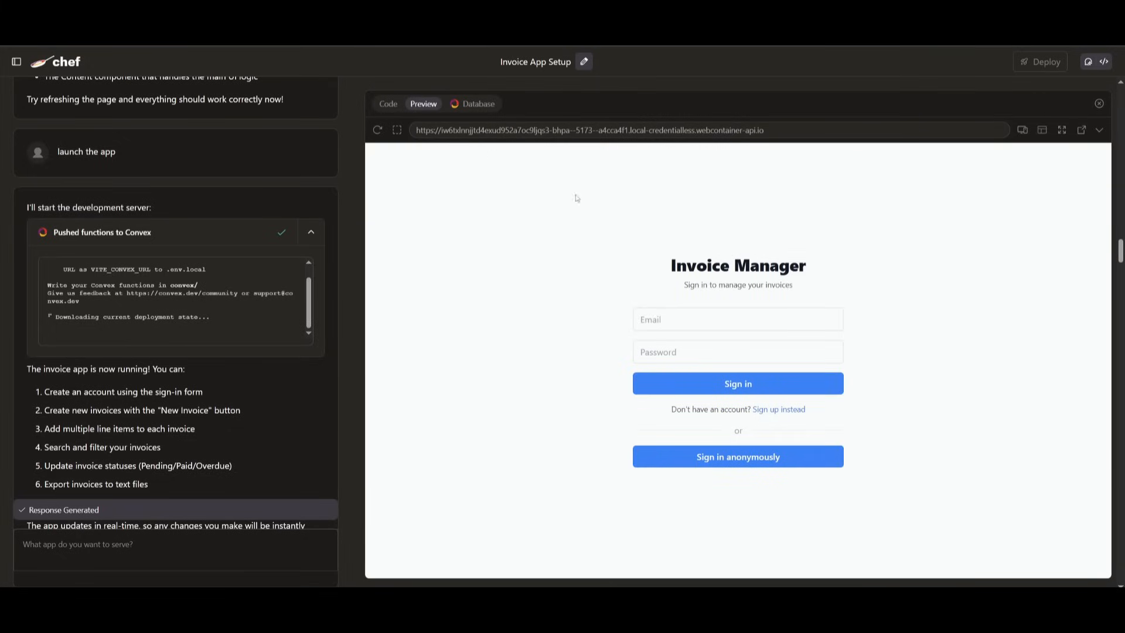
pyautogui.moveTo(1069, 351)
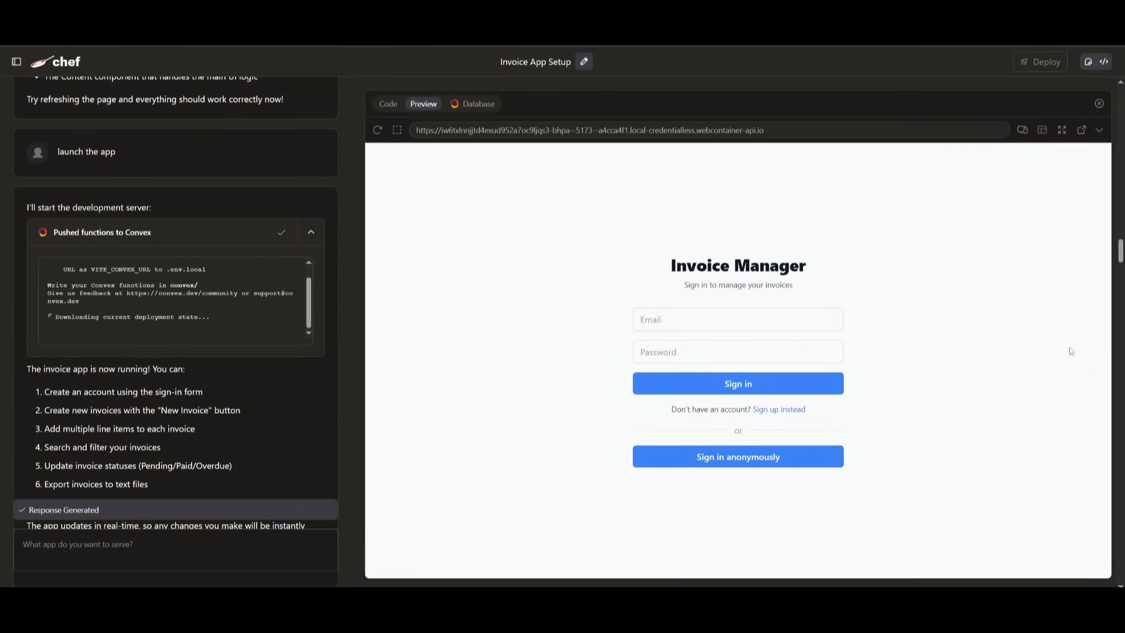
pyautogui.moveTo(694, 248)
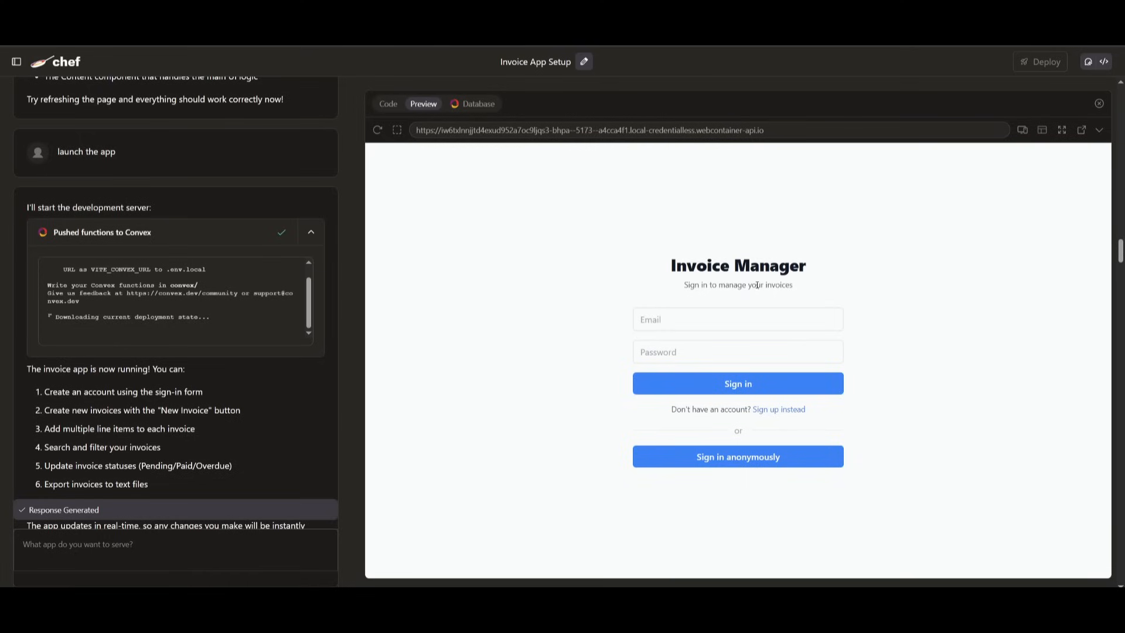
pyautogui.click(738, 456)
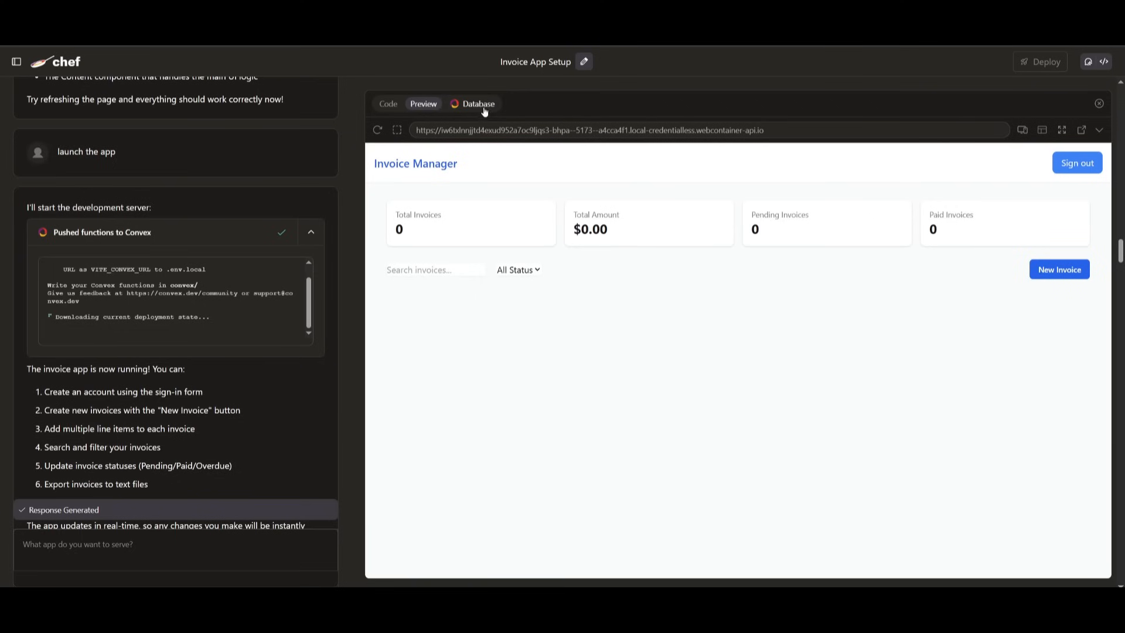
# Inspect the invoice app's database tables including the four authAccounts documents.
pyautogui.click(476, 103)
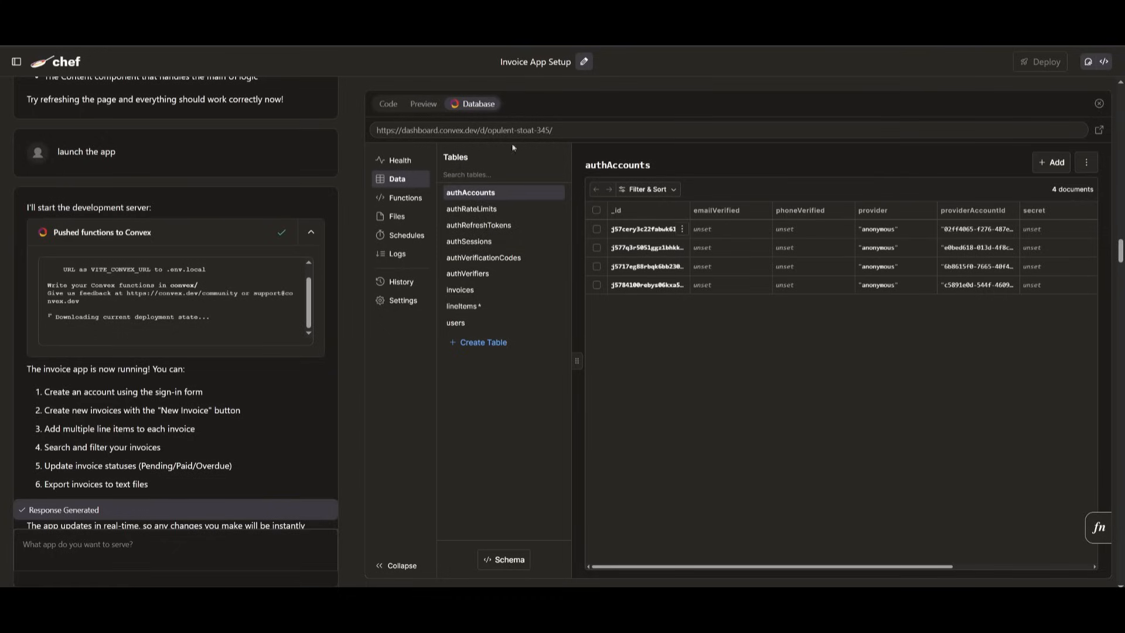
pyautogui.click(423, 103)
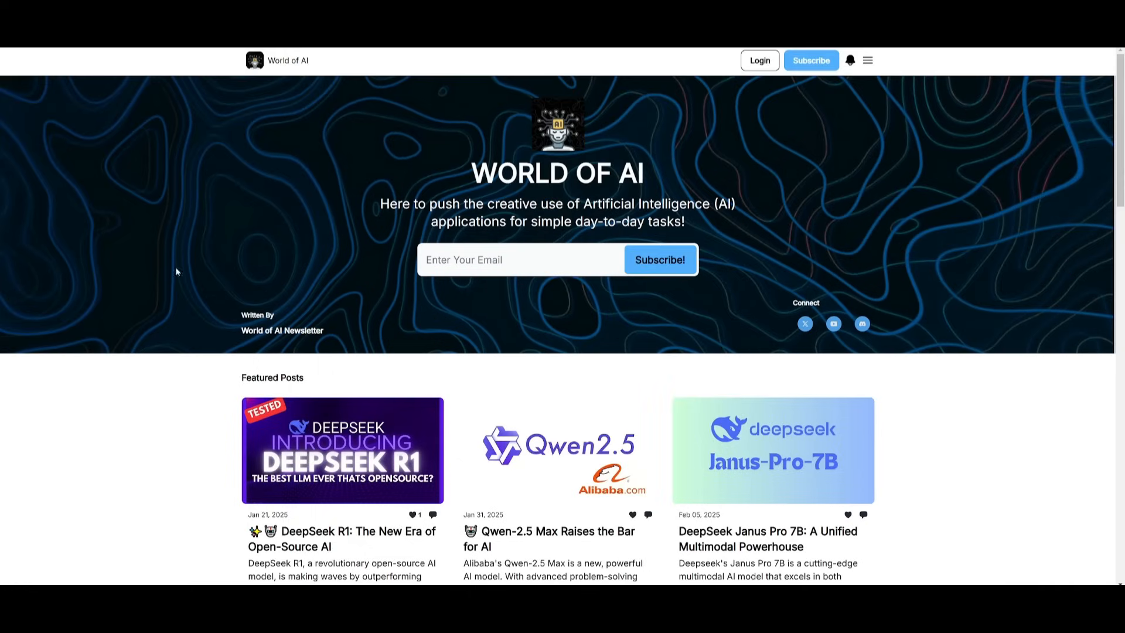
pyautogui.moveTo(295, 233)
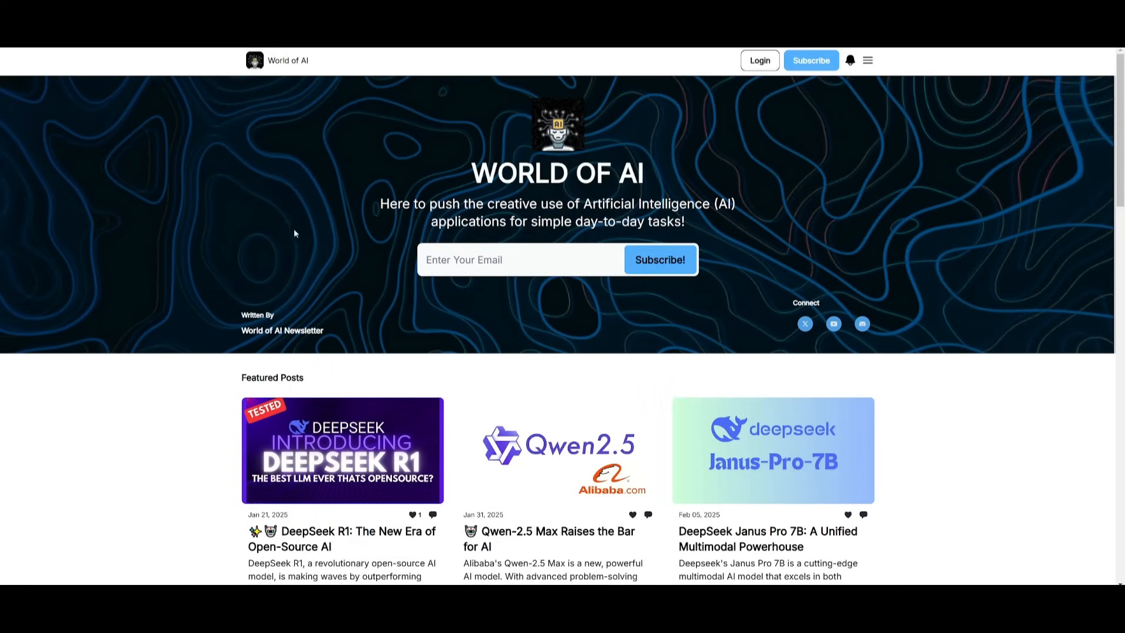
pyautogui.scroll(-3)
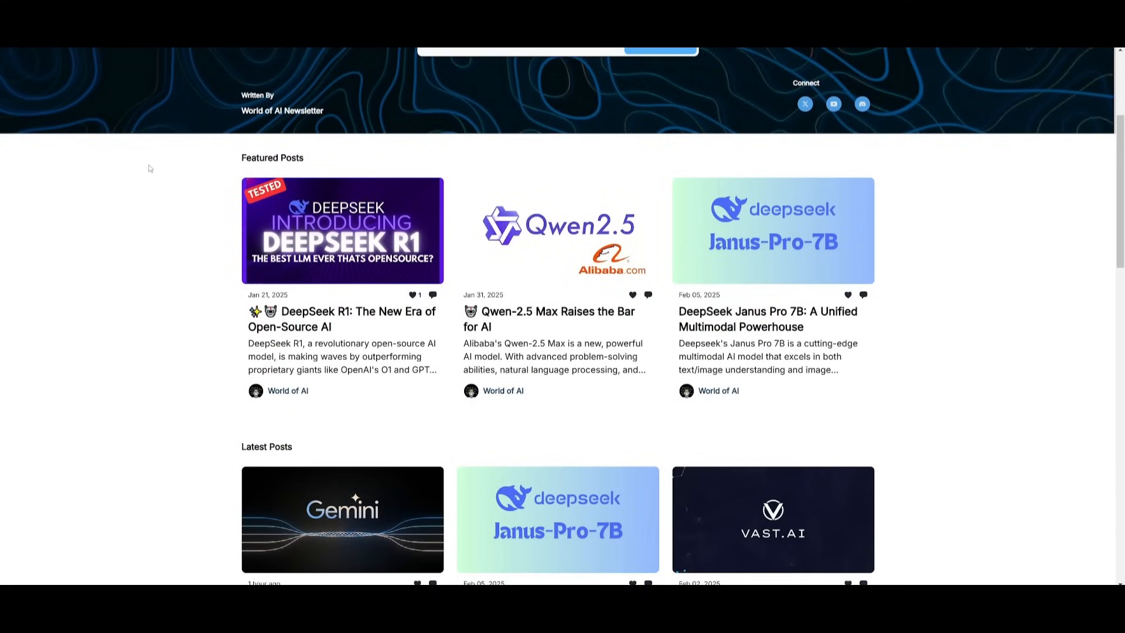
pyautogui.scroll(-3)
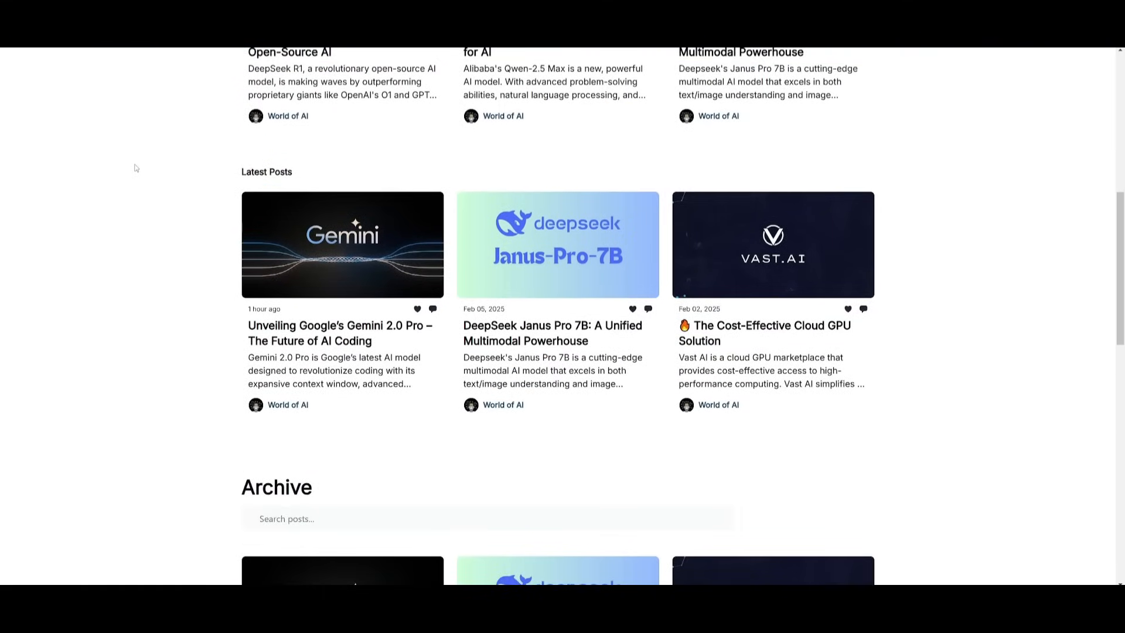
pyautogui.scroll(-3)
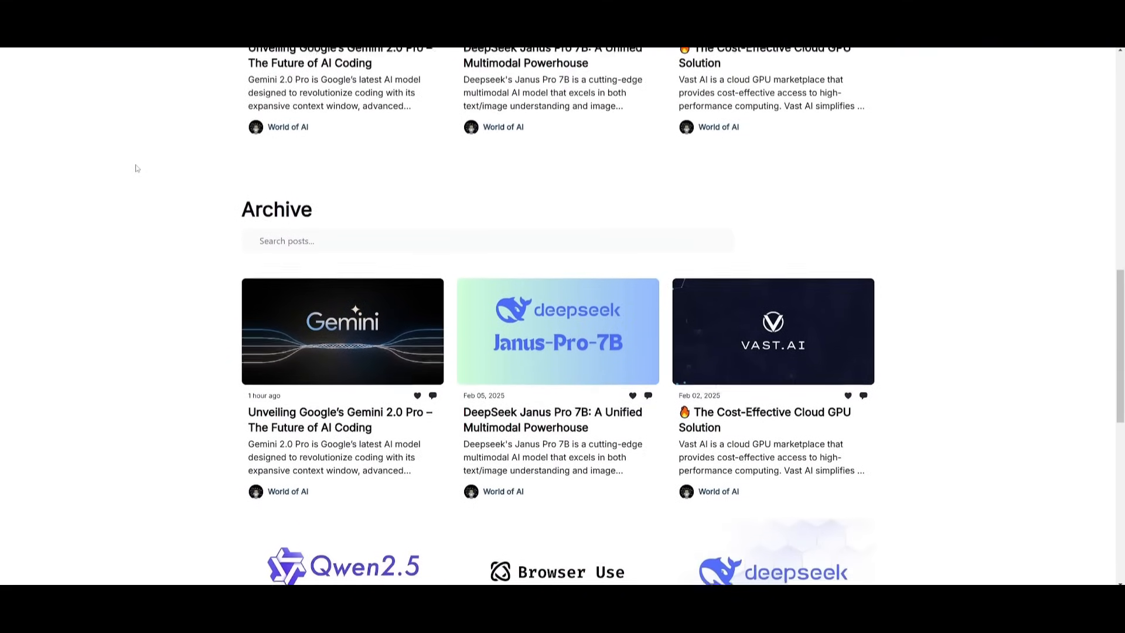
pyautogui.scroll(-3)
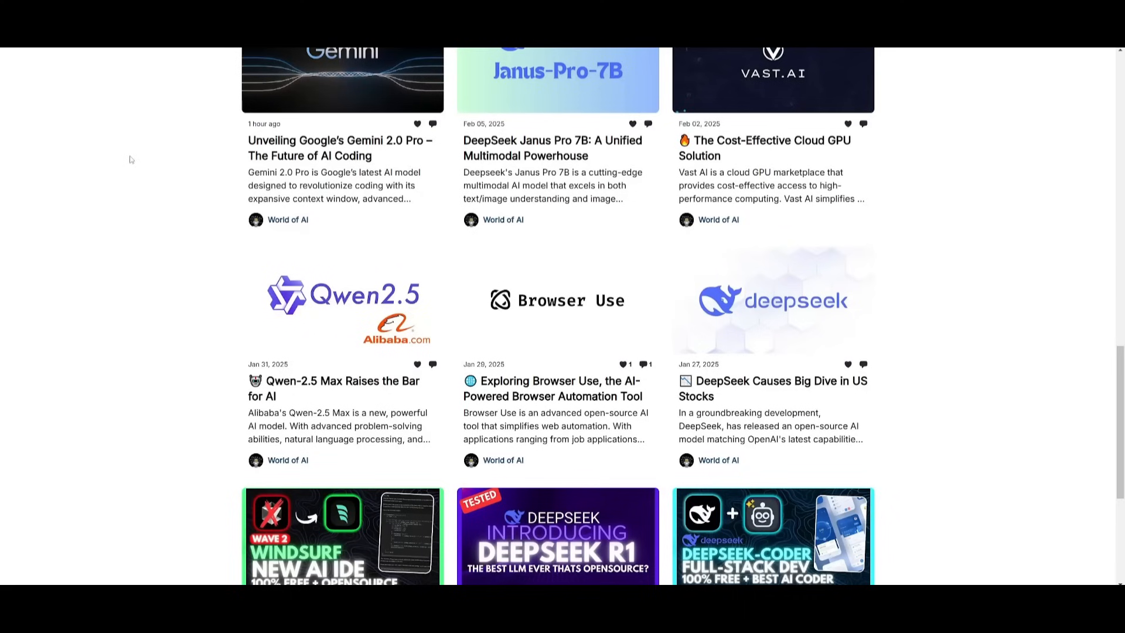
pyautogui.moveTo(123, 162)
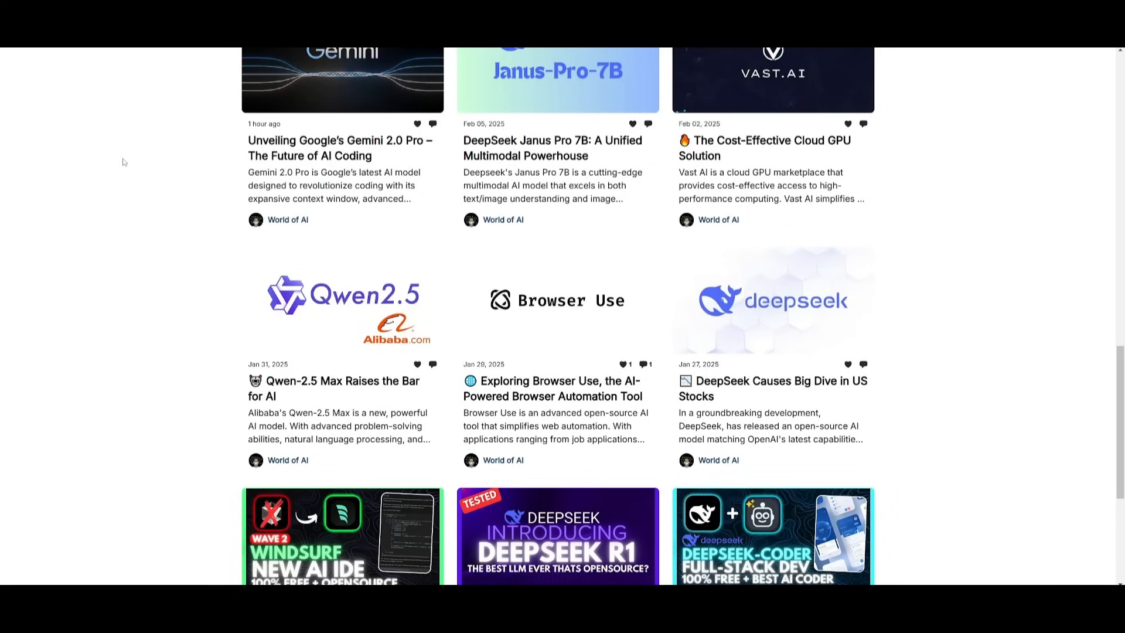
pyautogui.scroll(-3)
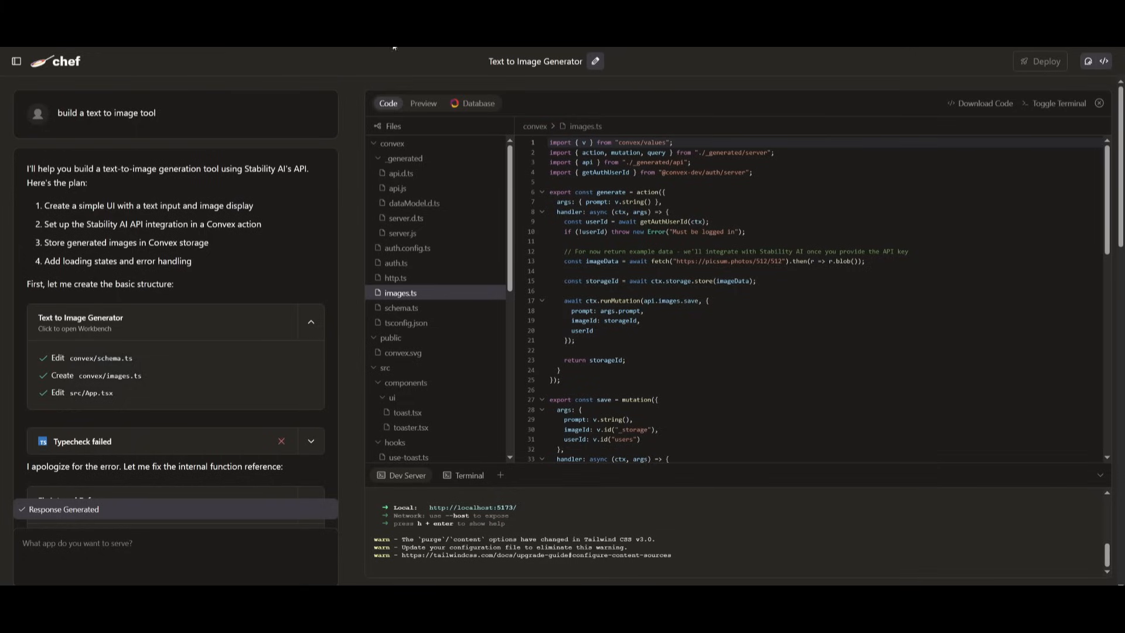
pyautogui.moveTo(976, 94)
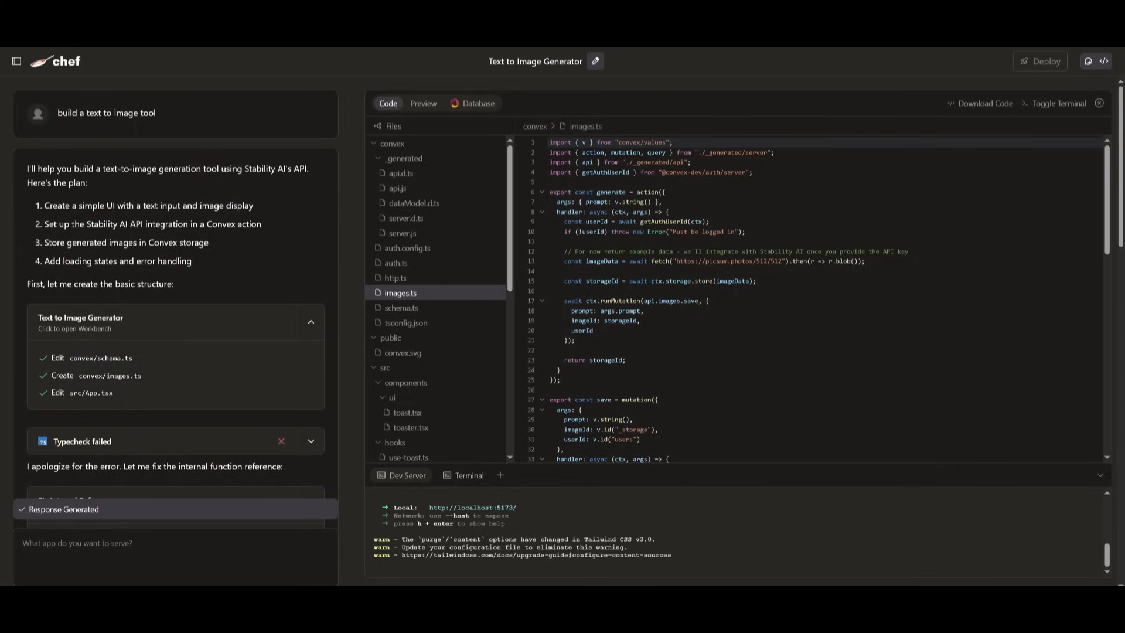
pyautogui.moveTo(948, 98)
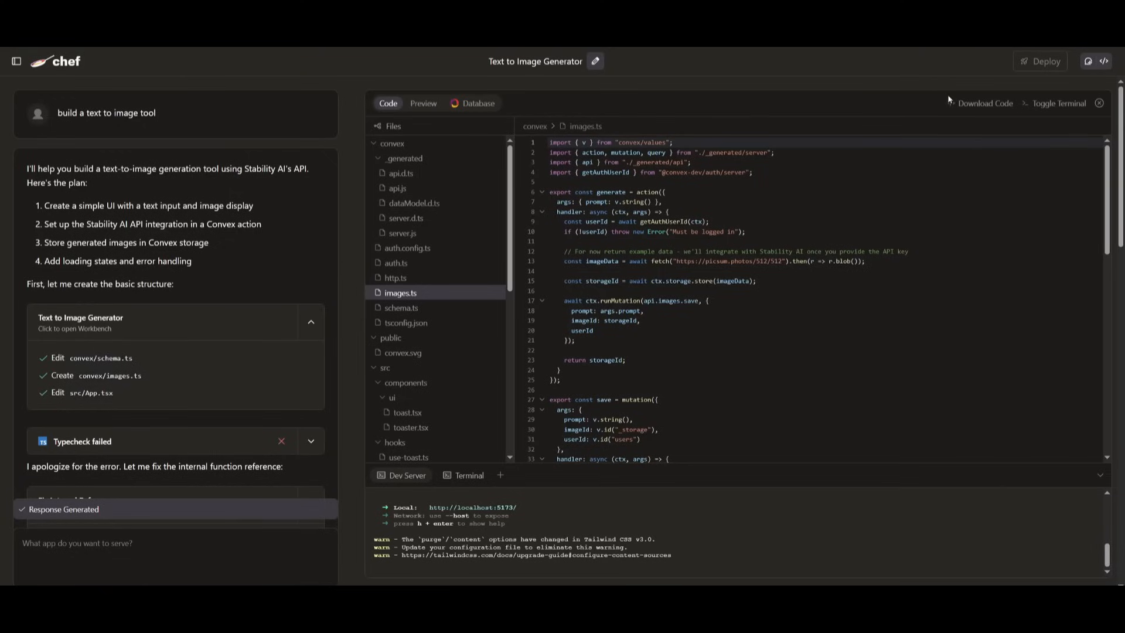
pyautogui.moveTo(539, 164)
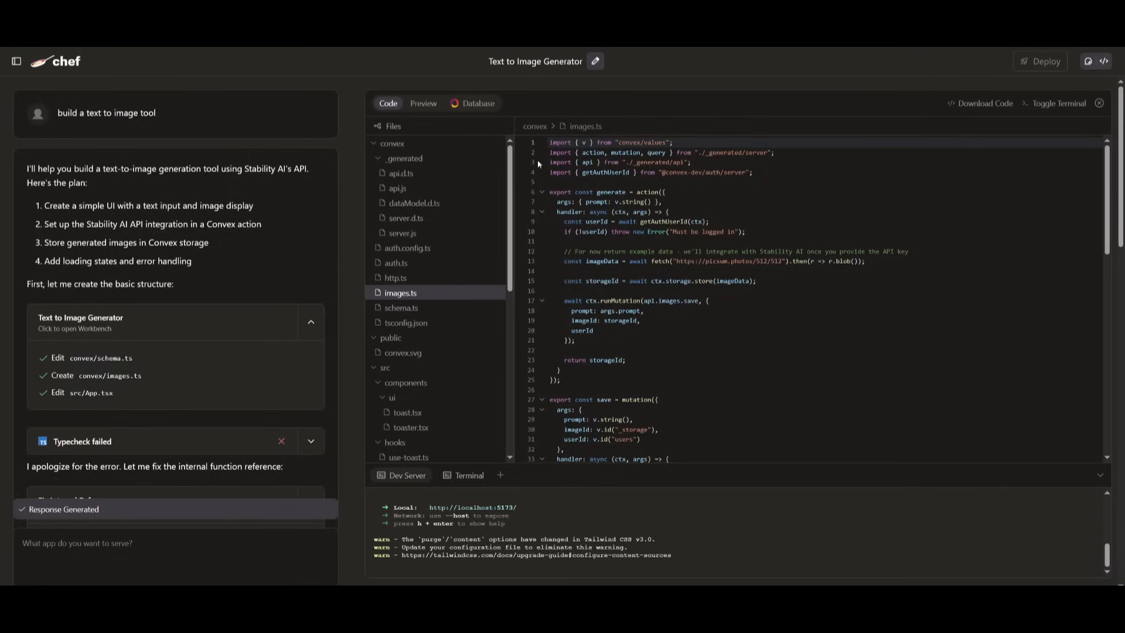
pyautogui.moveTo(449, 147)
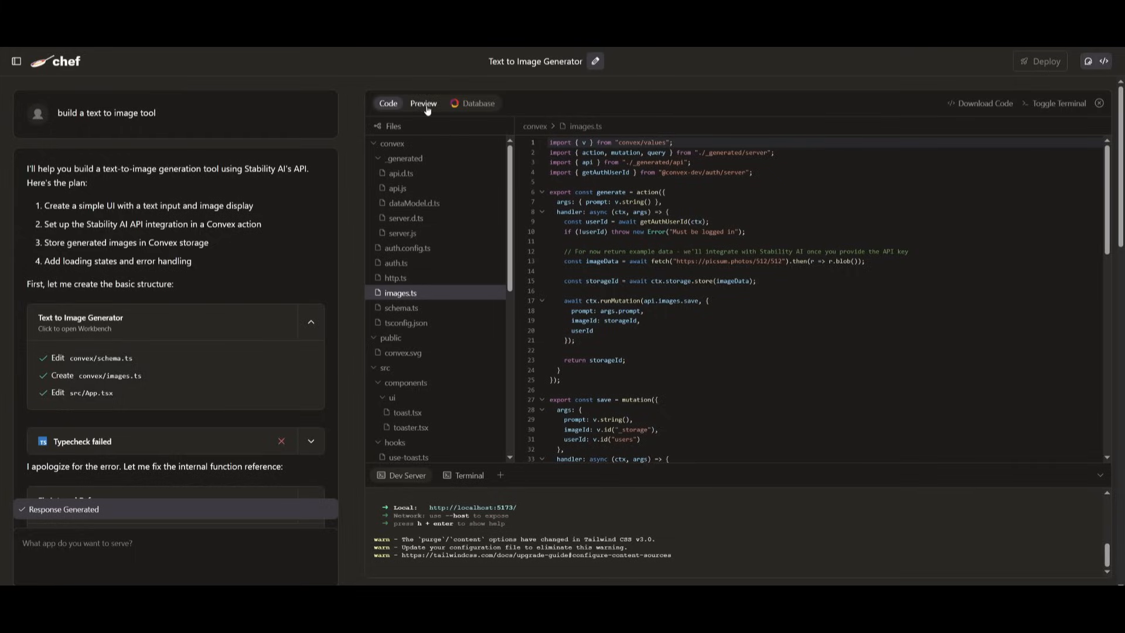
# View the running AI Image Generator page with its prompt box in the preview.
pyautogui.click(422, 103)
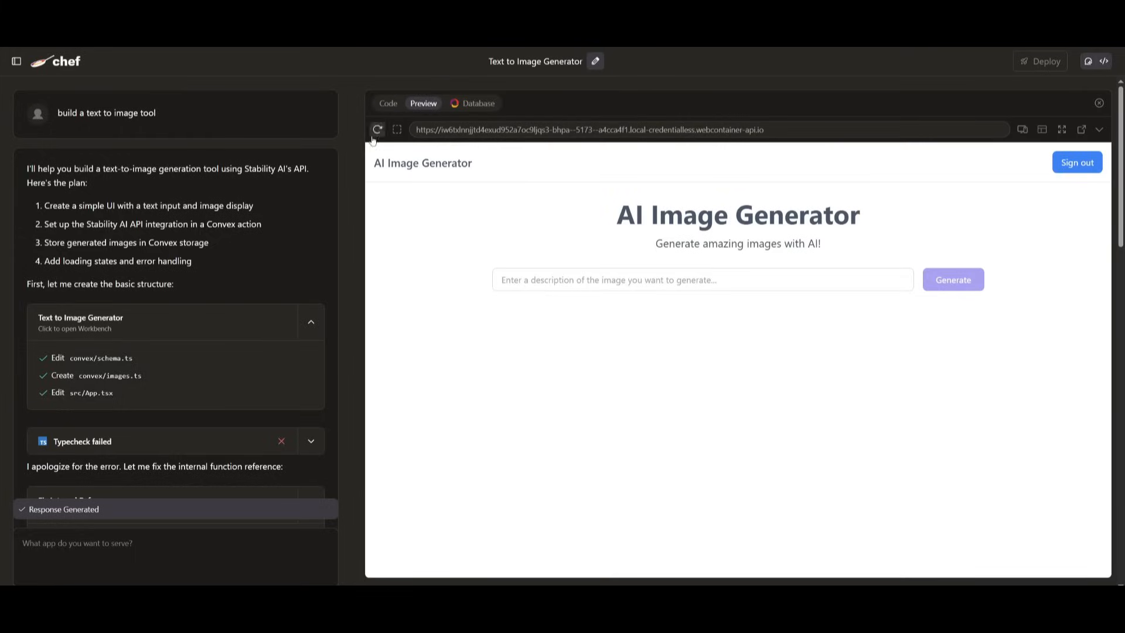
pyautogui.moveTo(871, 313)
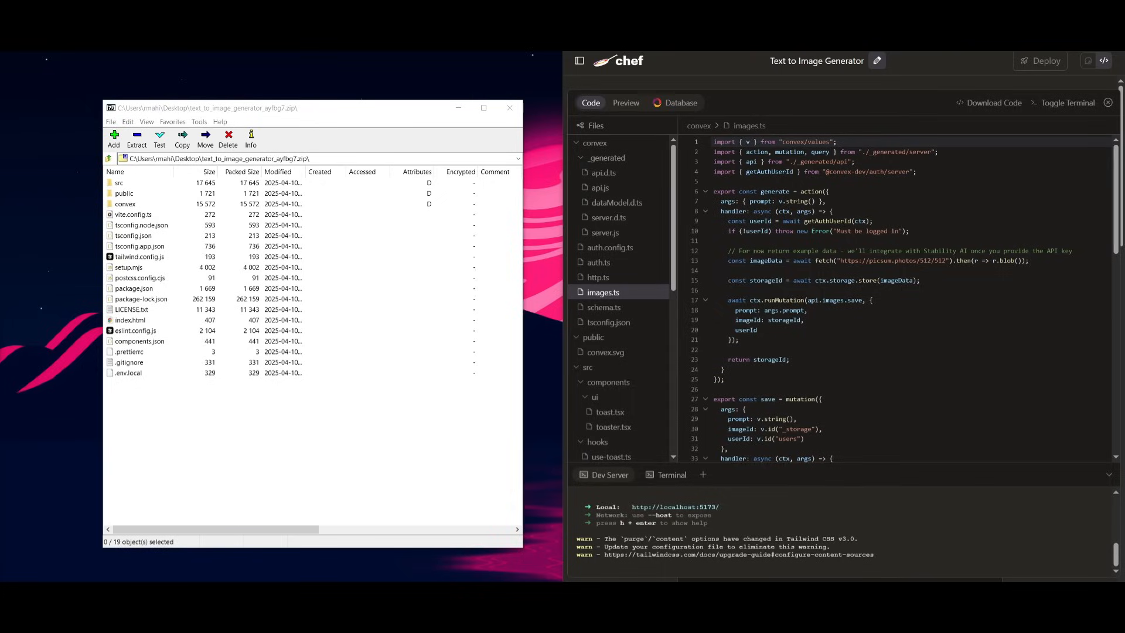
pyautogui.moveTo(648, 100)
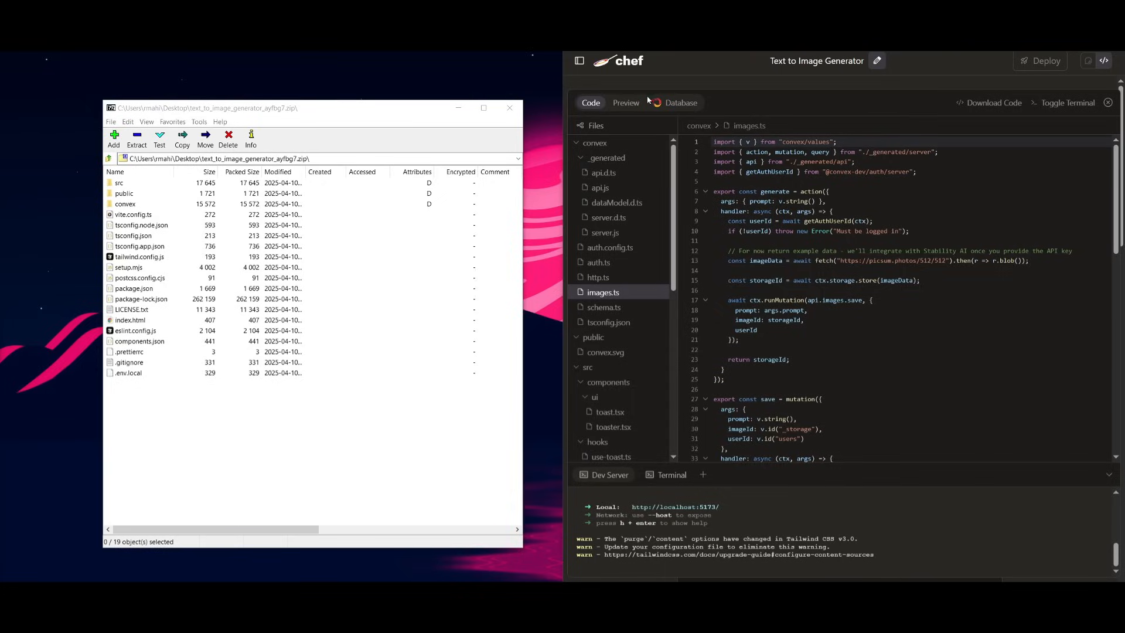
# Generate an image from the prompt 'random' in the generator app's live preview.
pyautogui.click(625, 103)
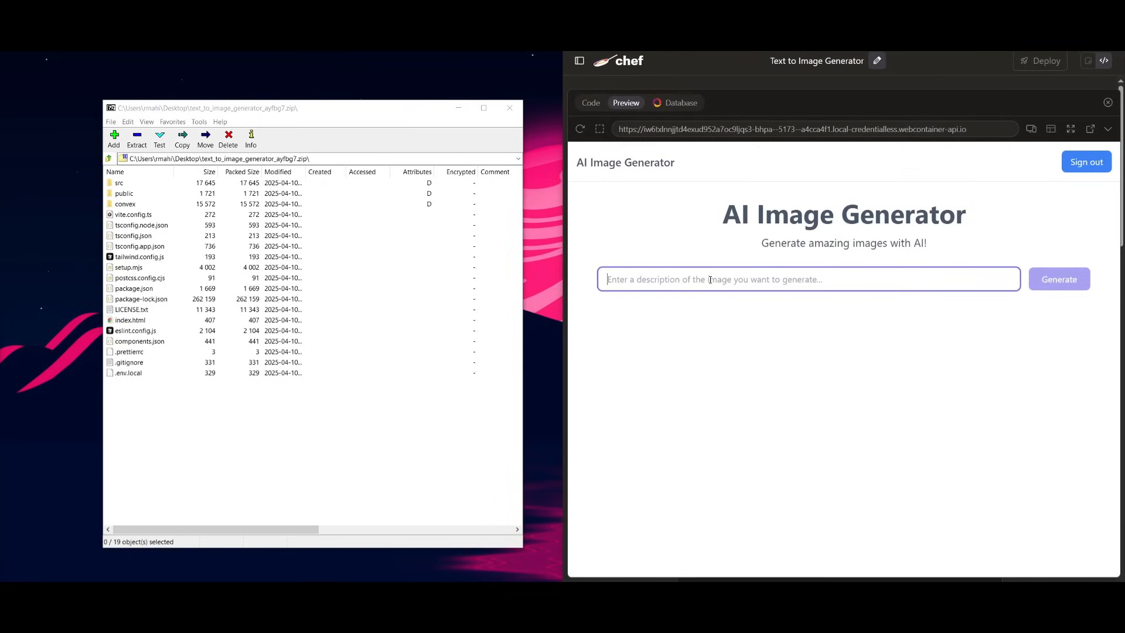
pyautogui.write('ra')
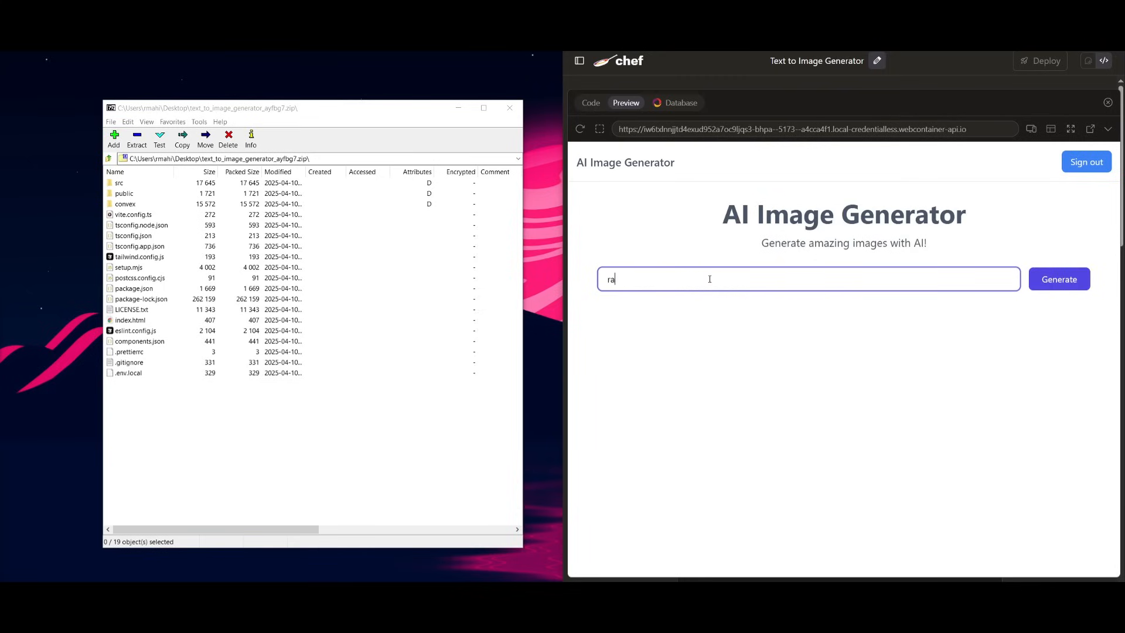
pyautogui.write('ndom')
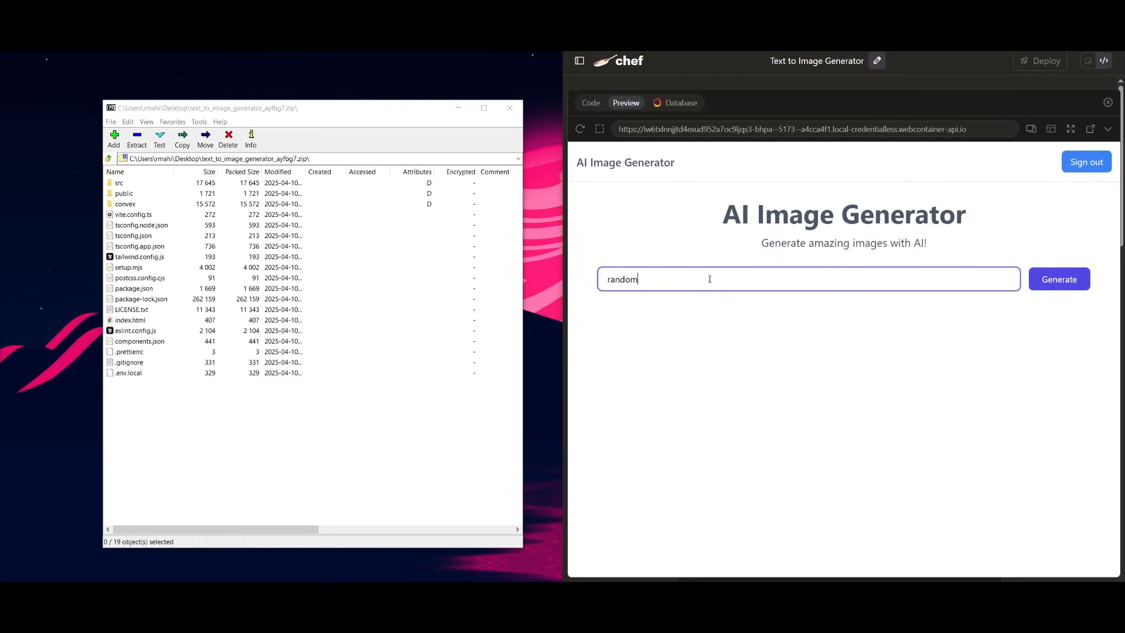
pyautogui.click(1058, 279)
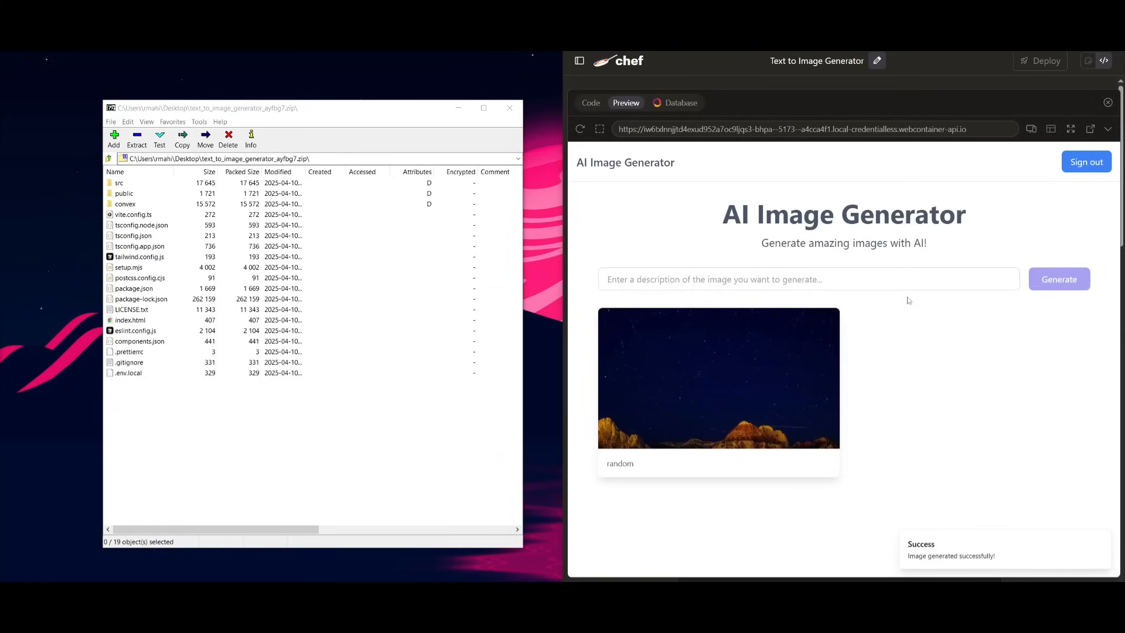
pyautogui.moveTo(876, 61)
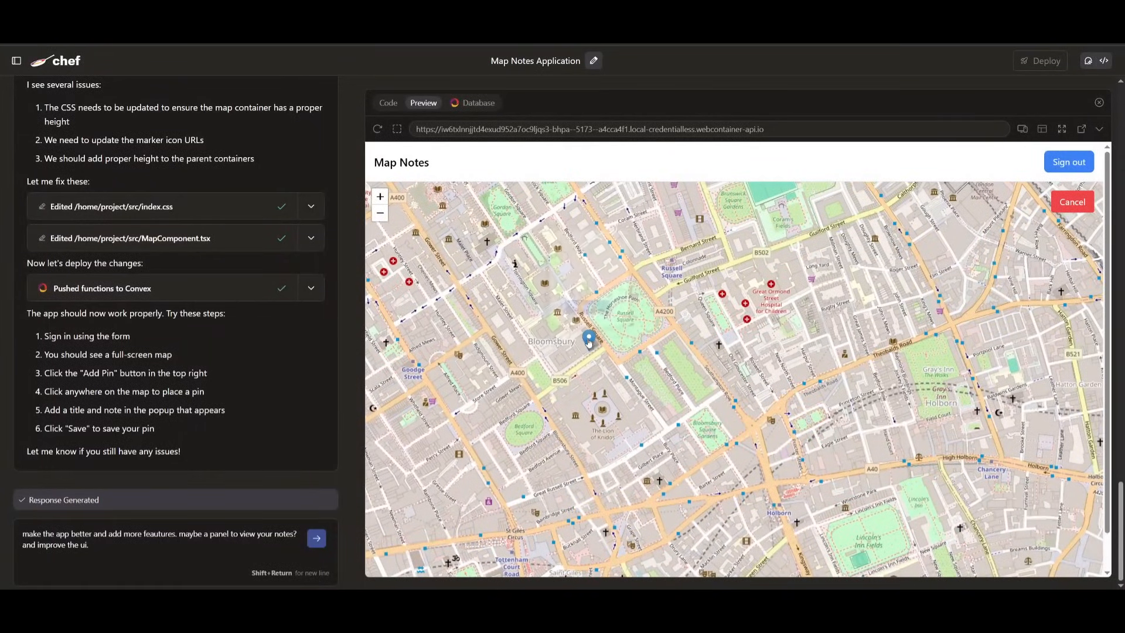
# Drop a new pin on the Map Notes map and save it.
pyautogui.click(588, 337)
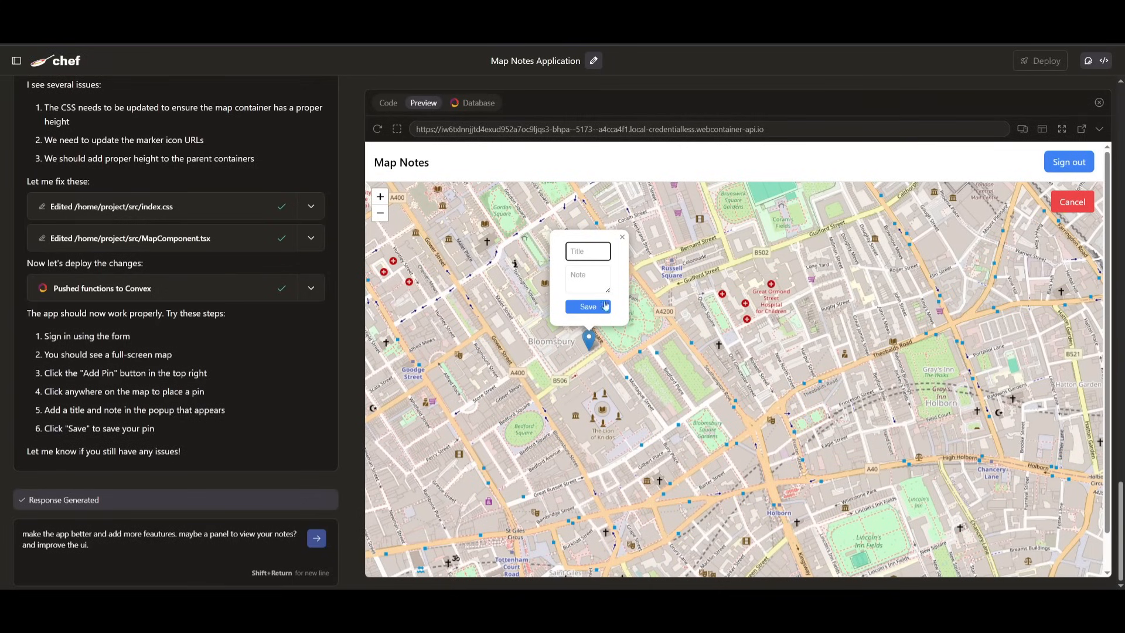
pyautogui.click(588, 307)
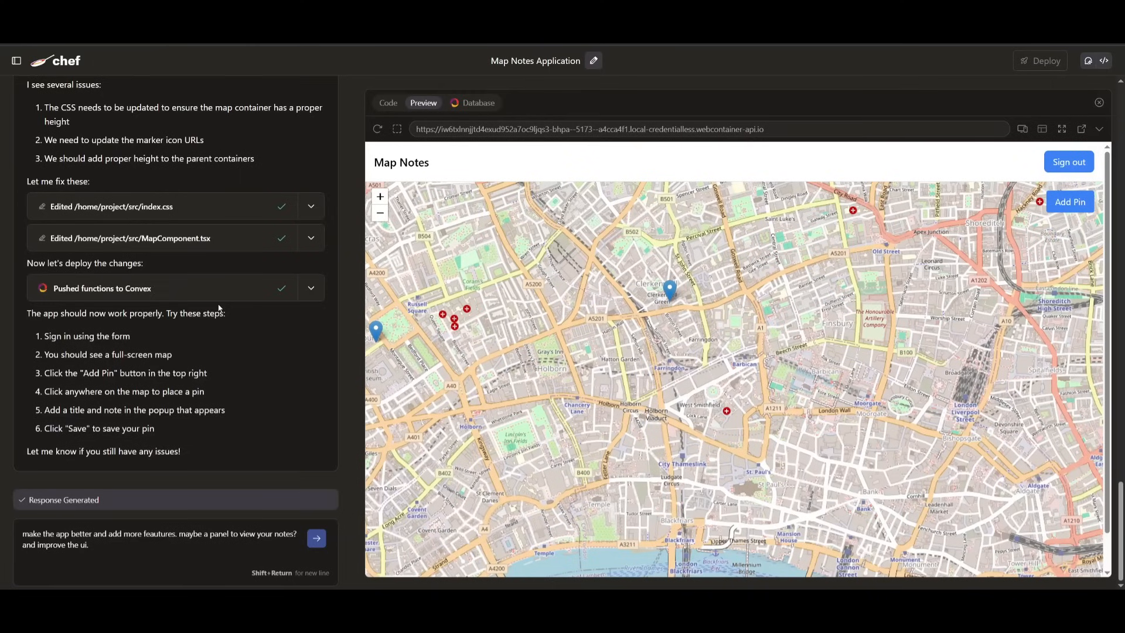
pyautogui.moveTo(848, 381)
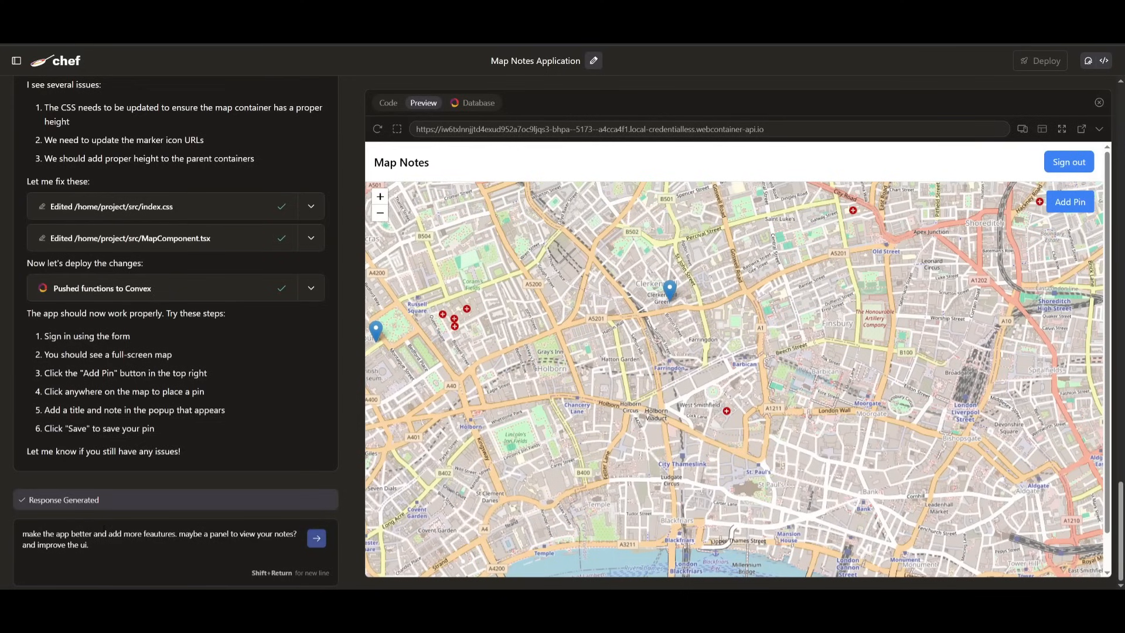
pyautogui.moveTo(292, 583)
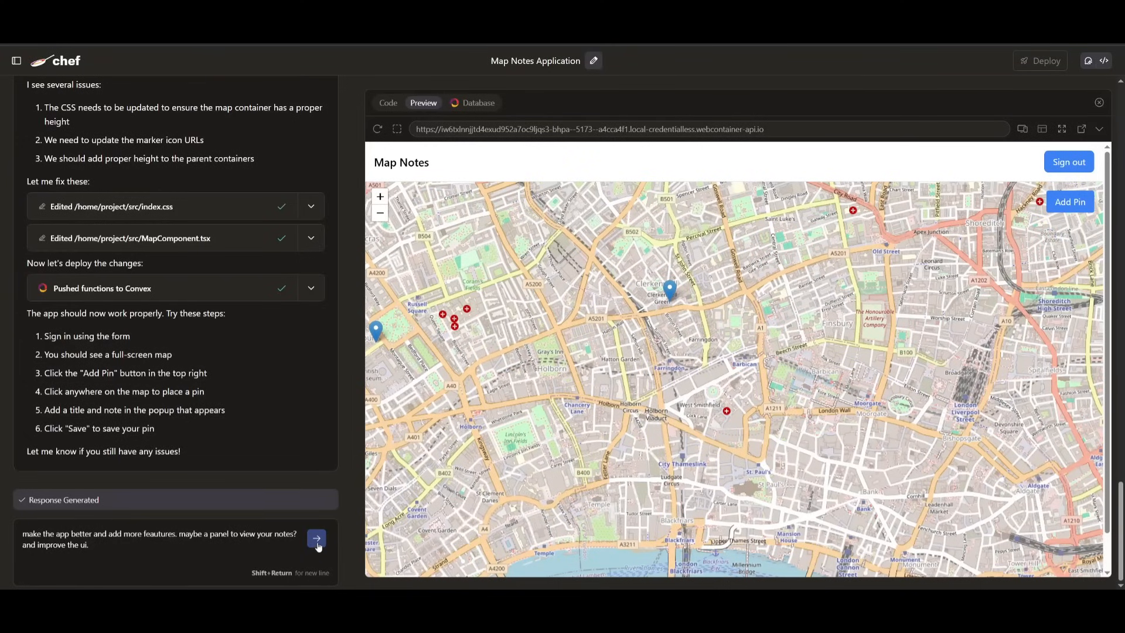
# Send the notes-panel improvement request and view the generated project code.
pyautogui.click(316, 538)
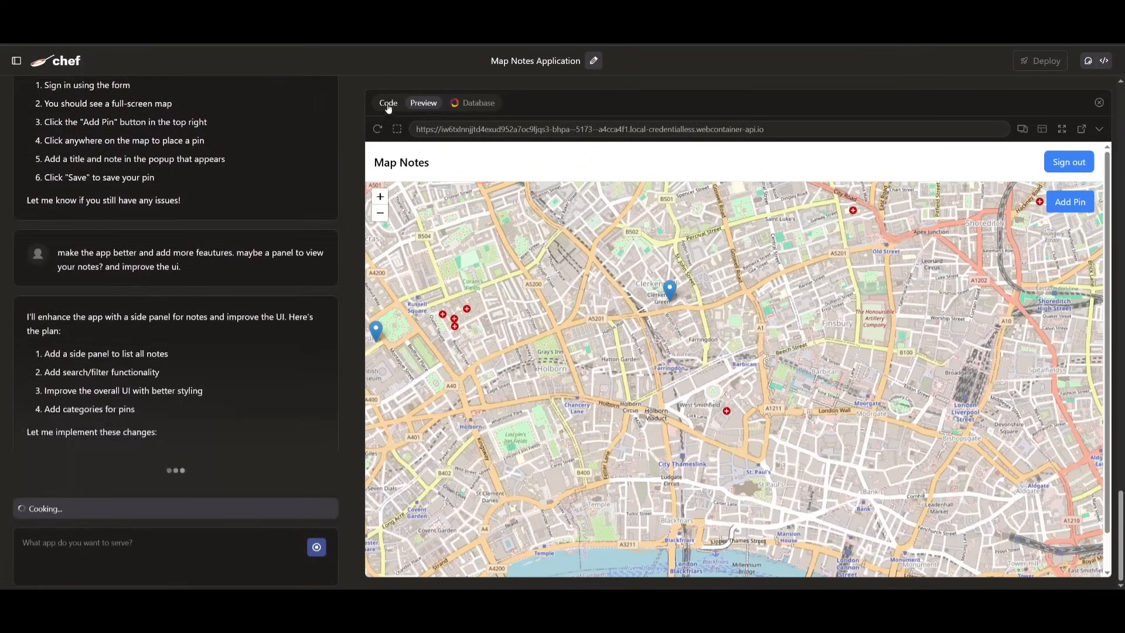
pyautogui.click(388, 103)
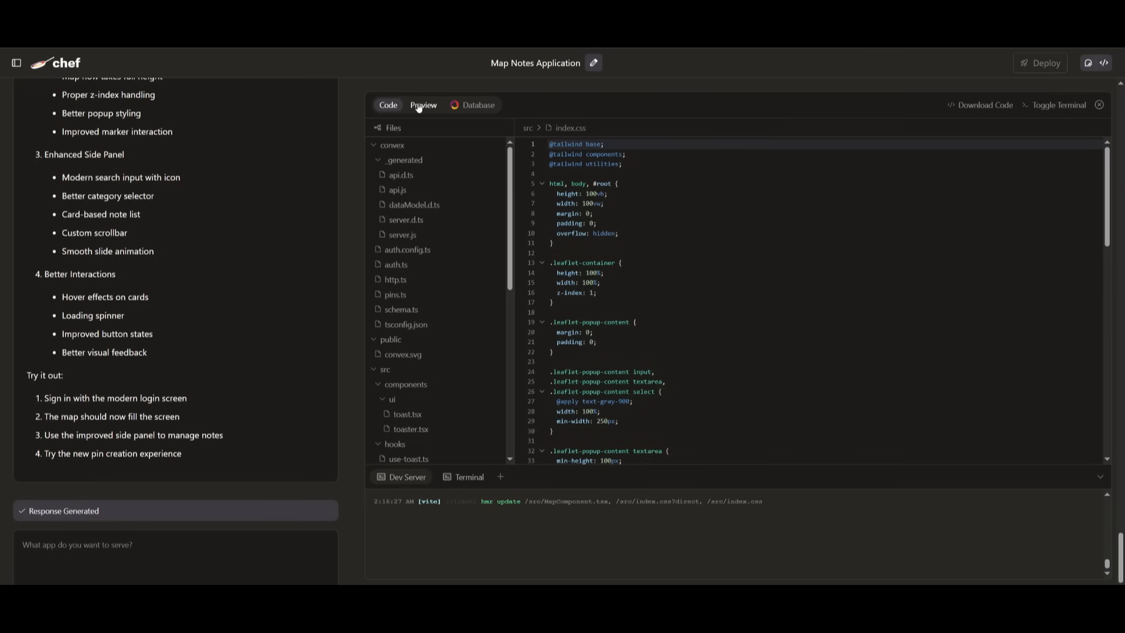
# Try the new-pin form in the updated preview, choosing the 'Other' category, then discard it unsaved.
pyautogui.click(423, 105)
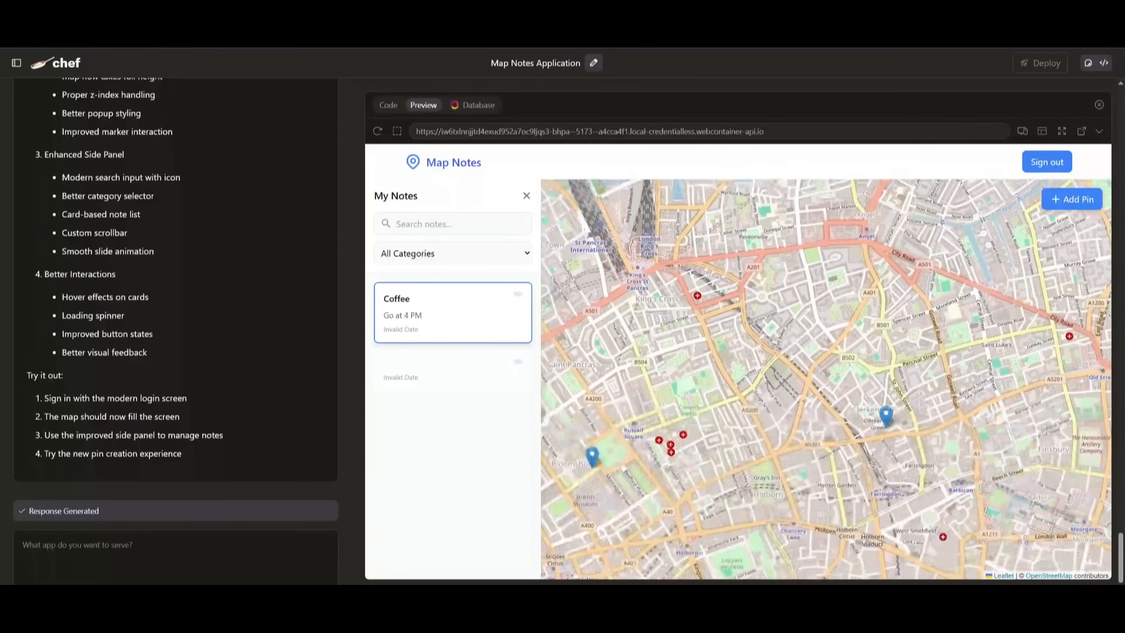
pyautogui.click(1070, 198)
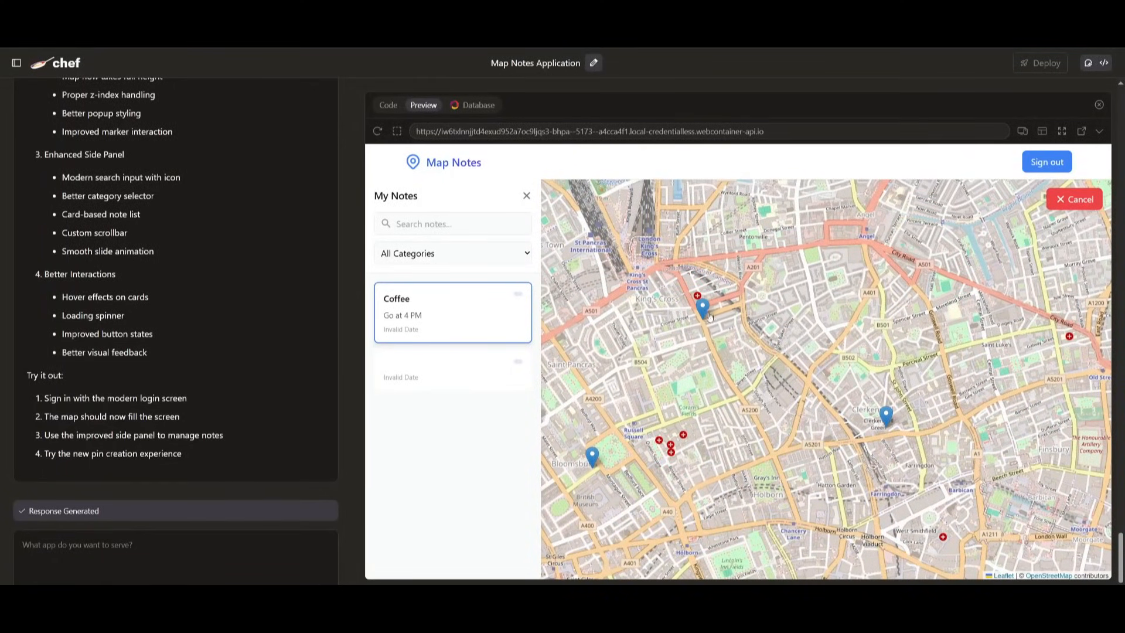
pyautogui.click(704, 312)
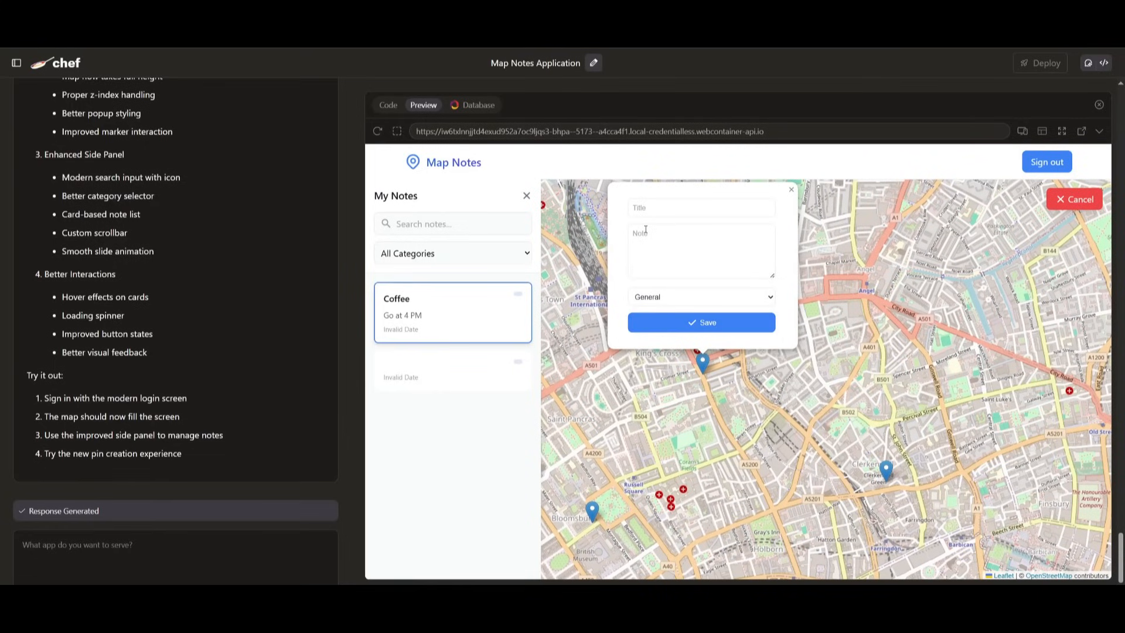
pyautogui.click(701, 297)
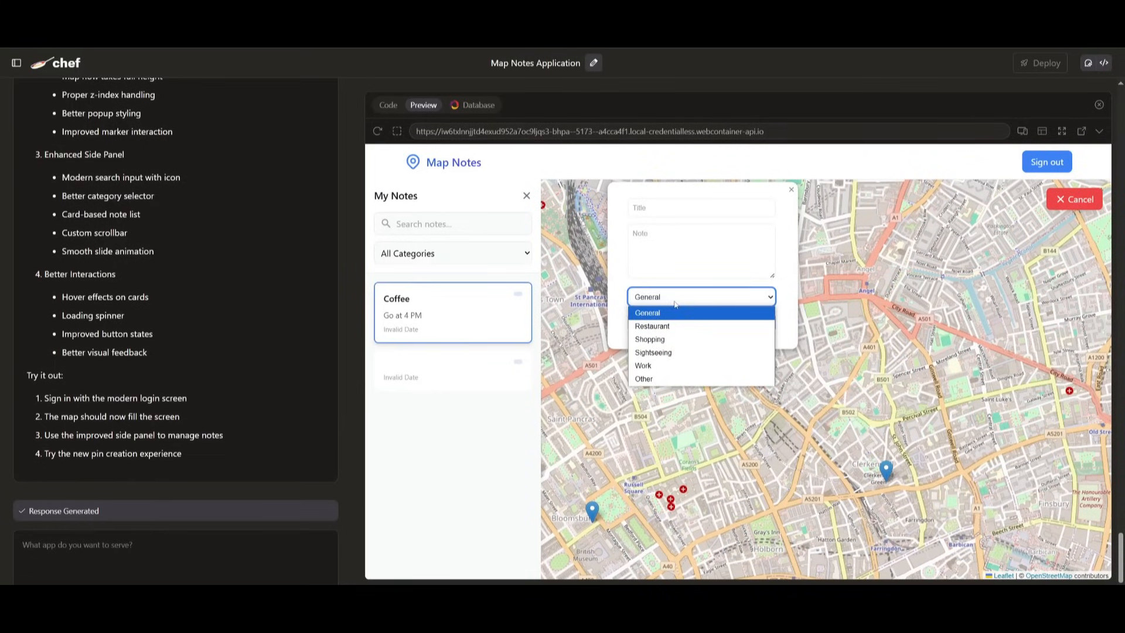
pyautogui.moveTo(679, 339)
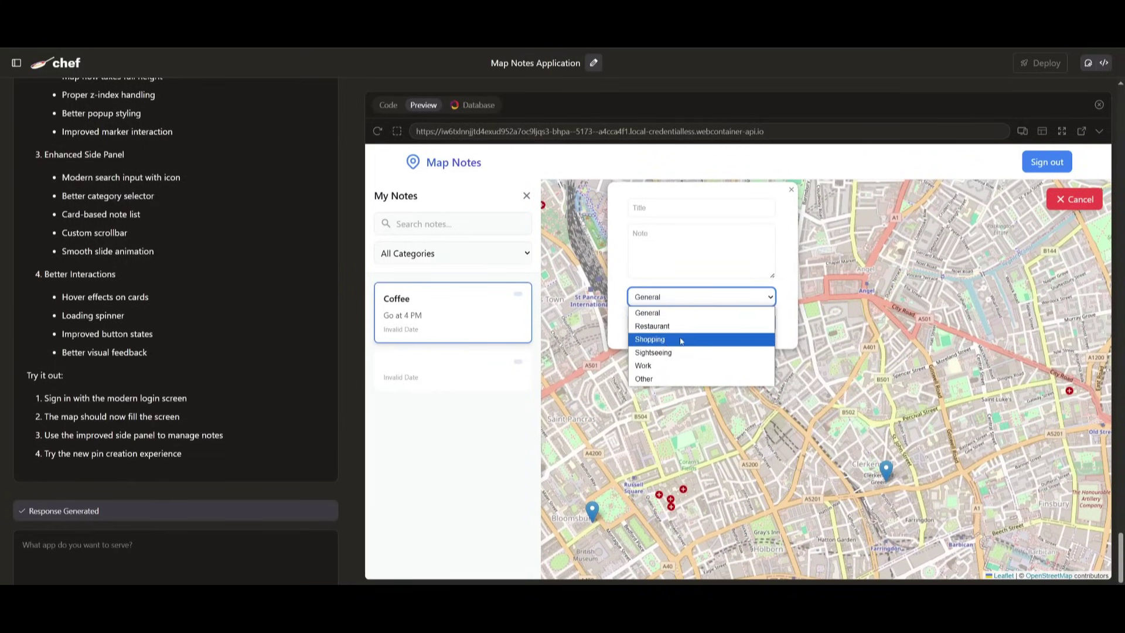
pyautogui.moveTo(670, 341)
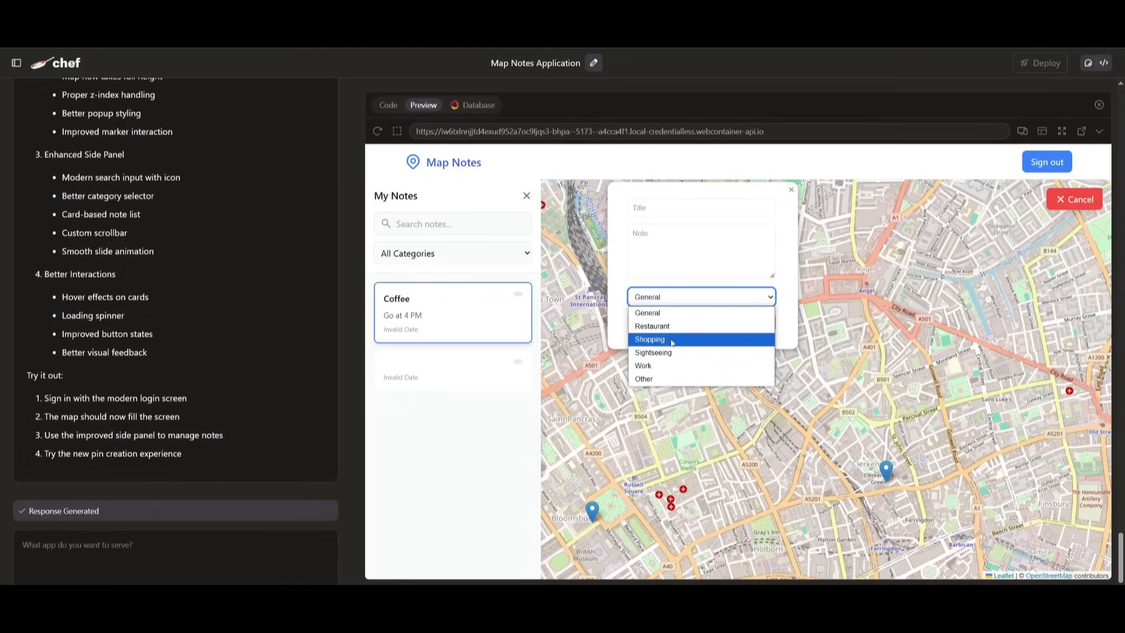
pyautogui.moveTo(670, 352)
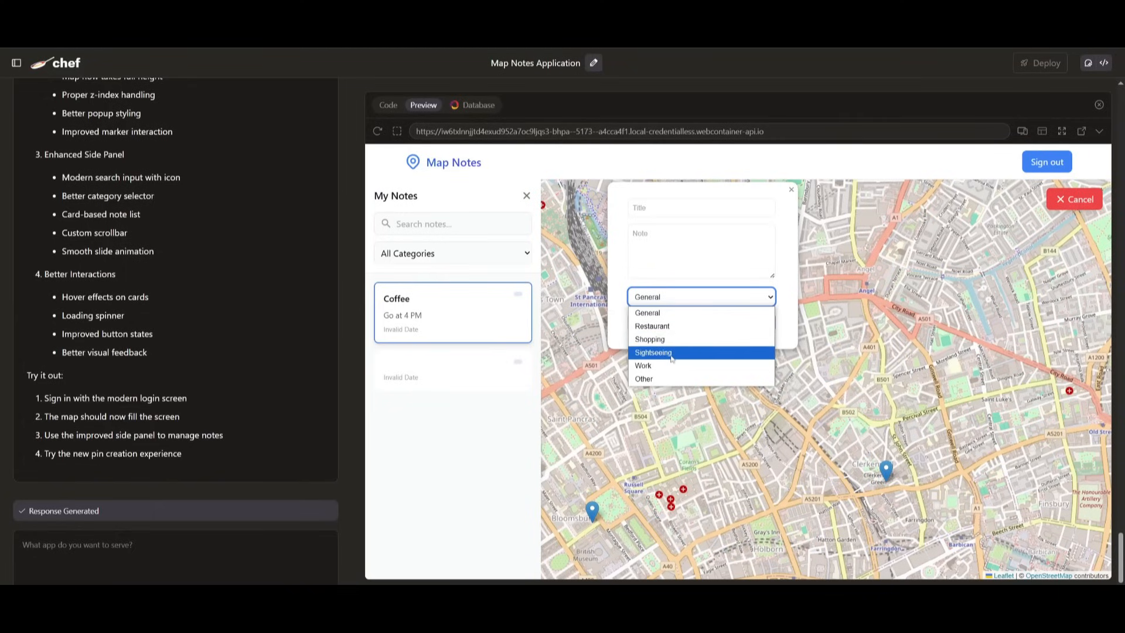
pyautogui.moveTo(662, 379)
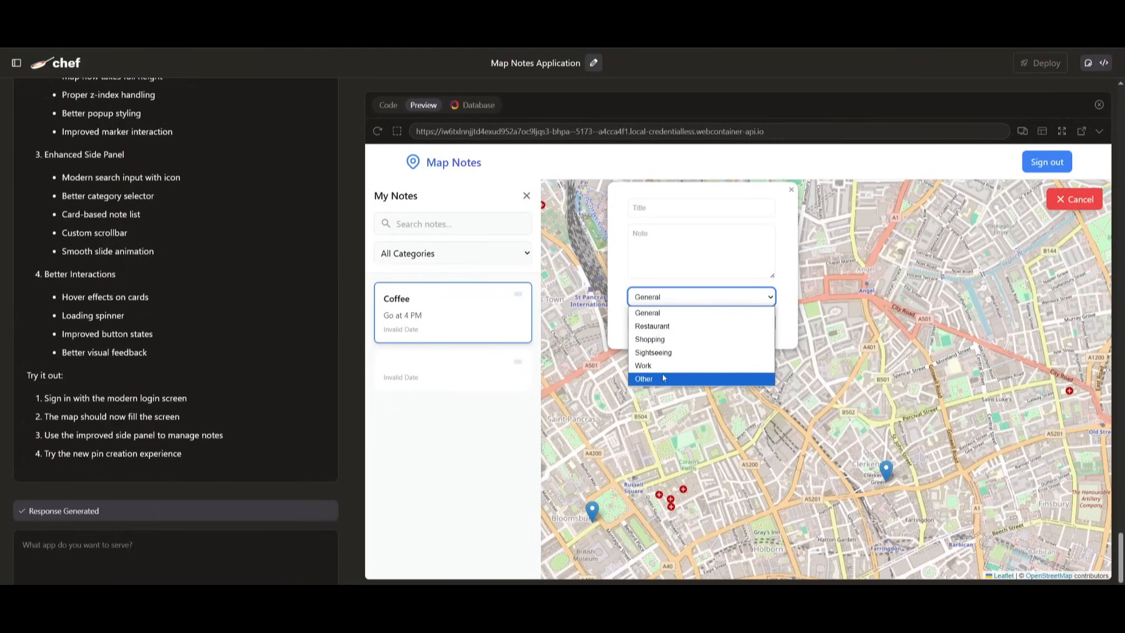
pyautogui.click(643, 378)
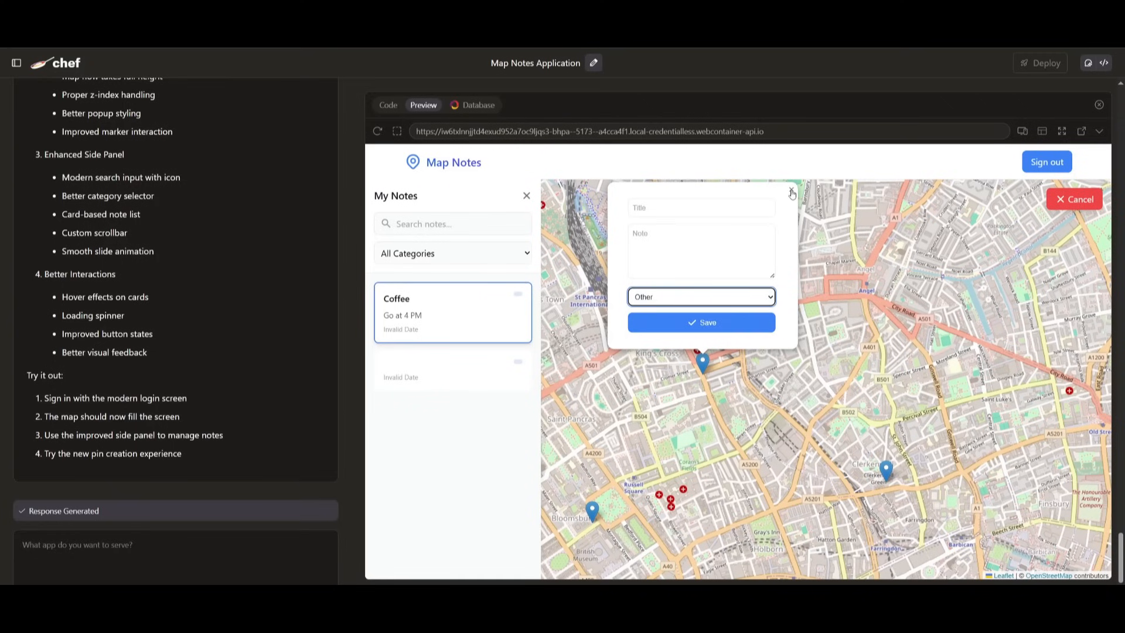
pyautogui.click(792, 192)
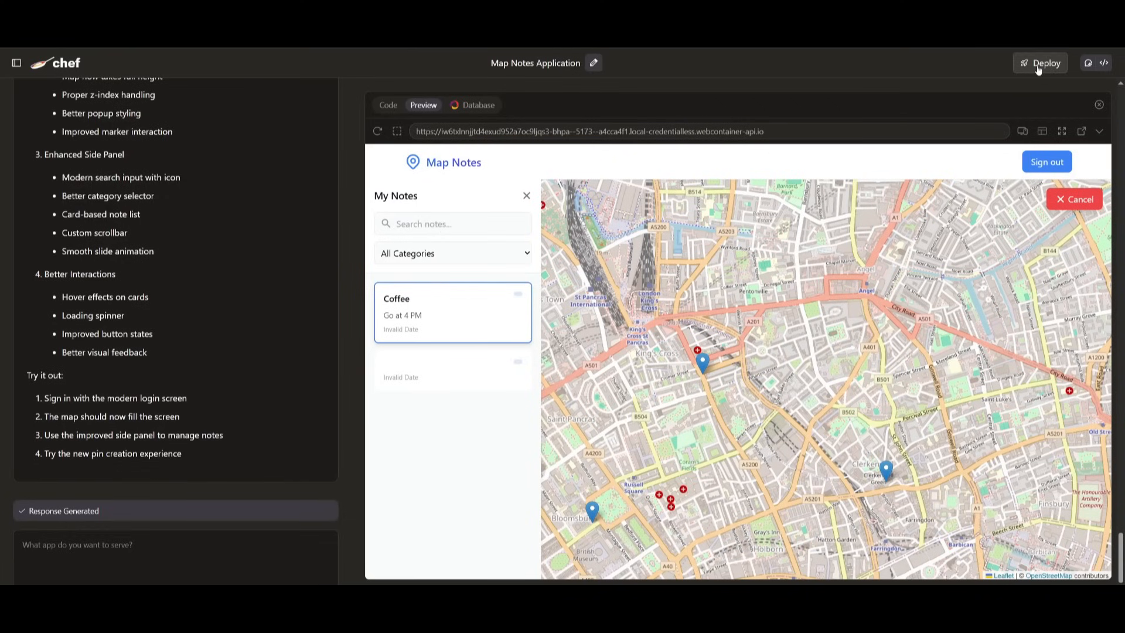
# Deploy the Map Notes app and view the live deployed site.
pyautogui.click(1039, 62)
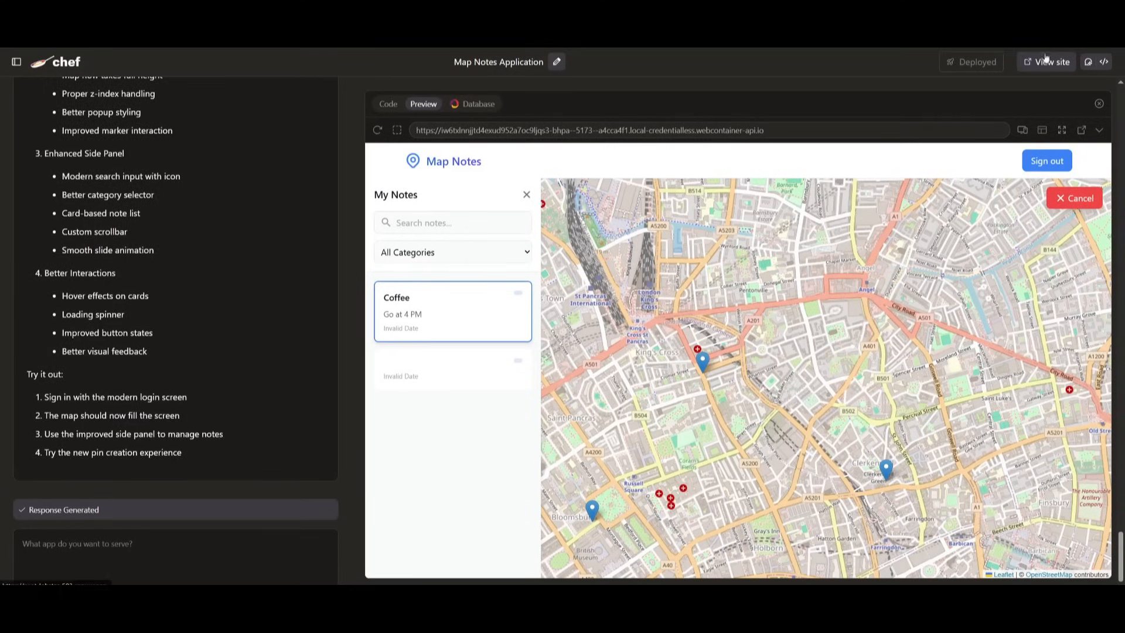
pyautogui.click(1046, 61)
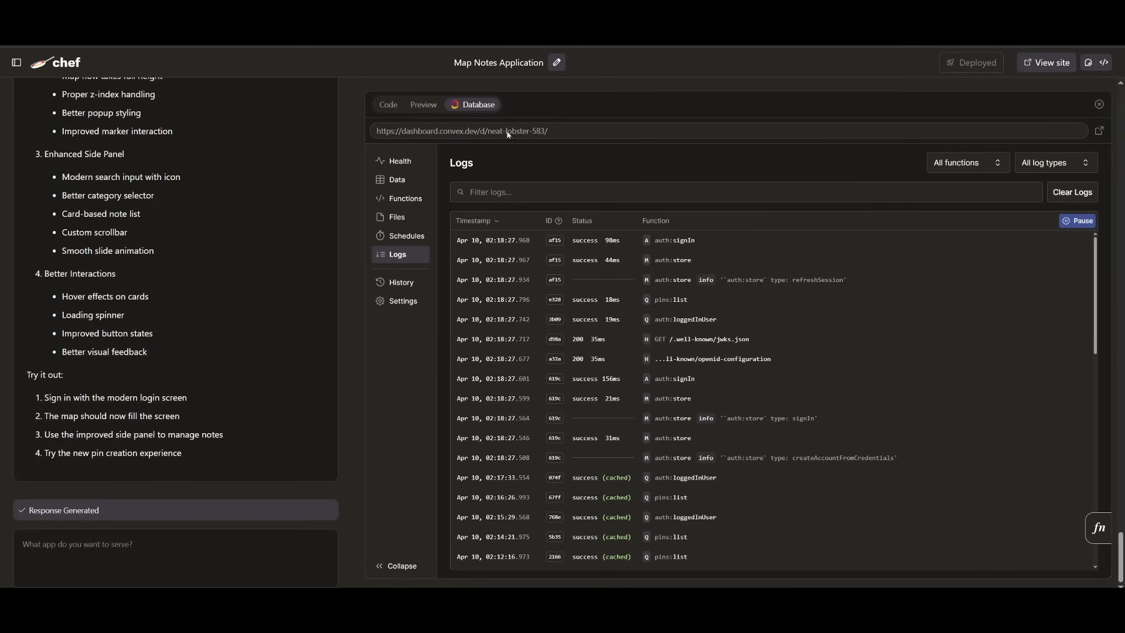
pyautogui.moveTo(506, 131)
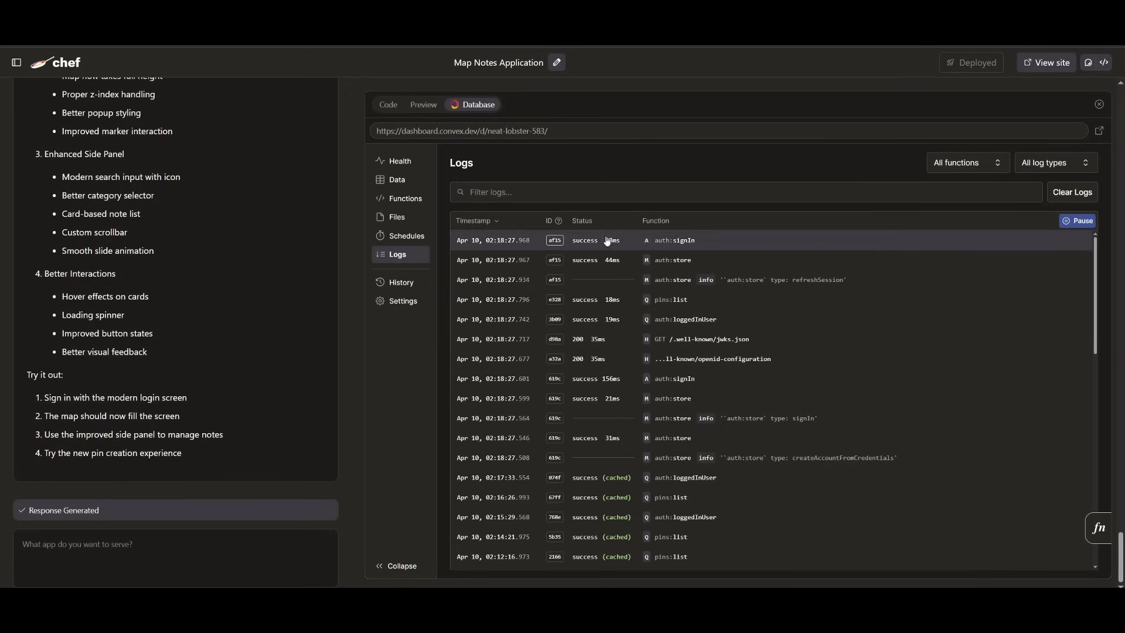
pyautogui.moveTo(392, 217)
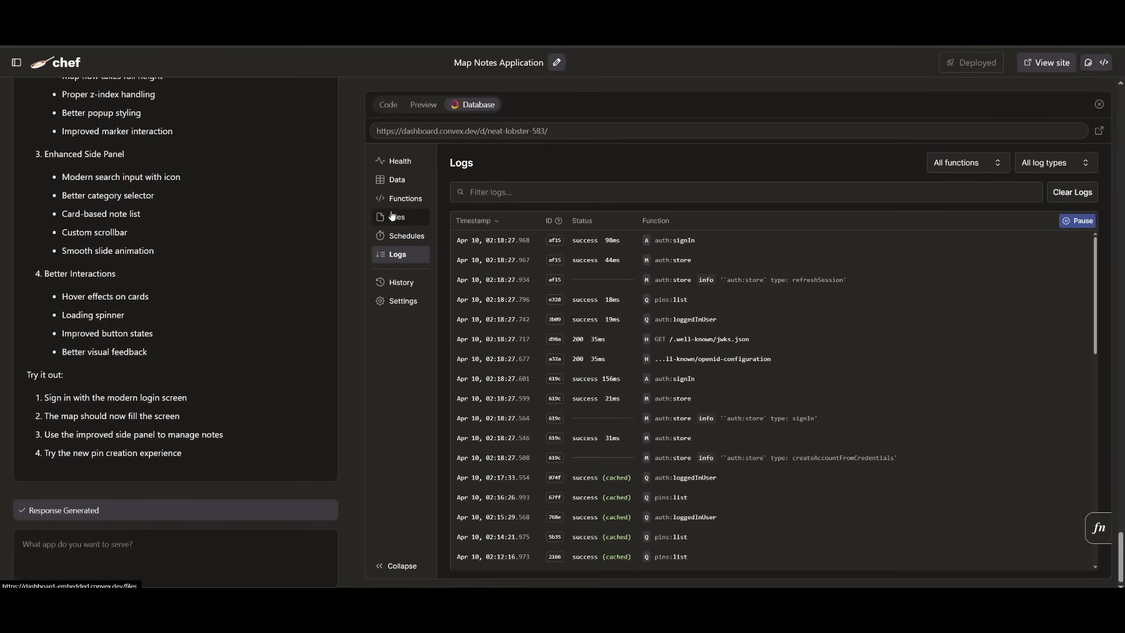
pyautogui.moveTo(406, 283)
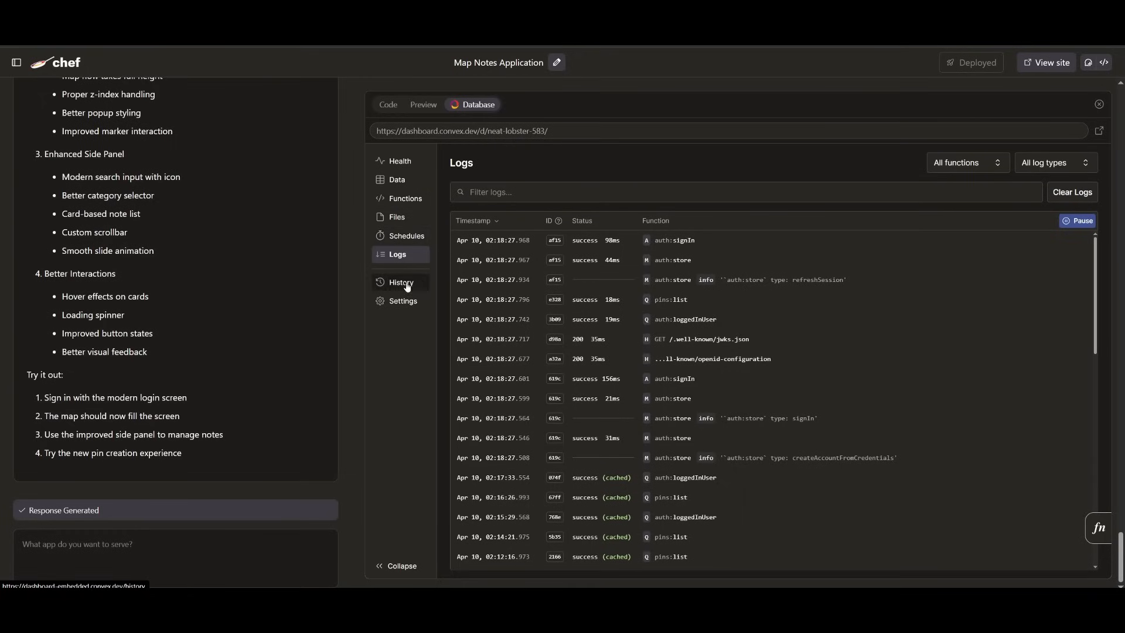
# Review the dashboard's deployment history, backend functions and empty file storage.
pyautogui.click(400, 281)
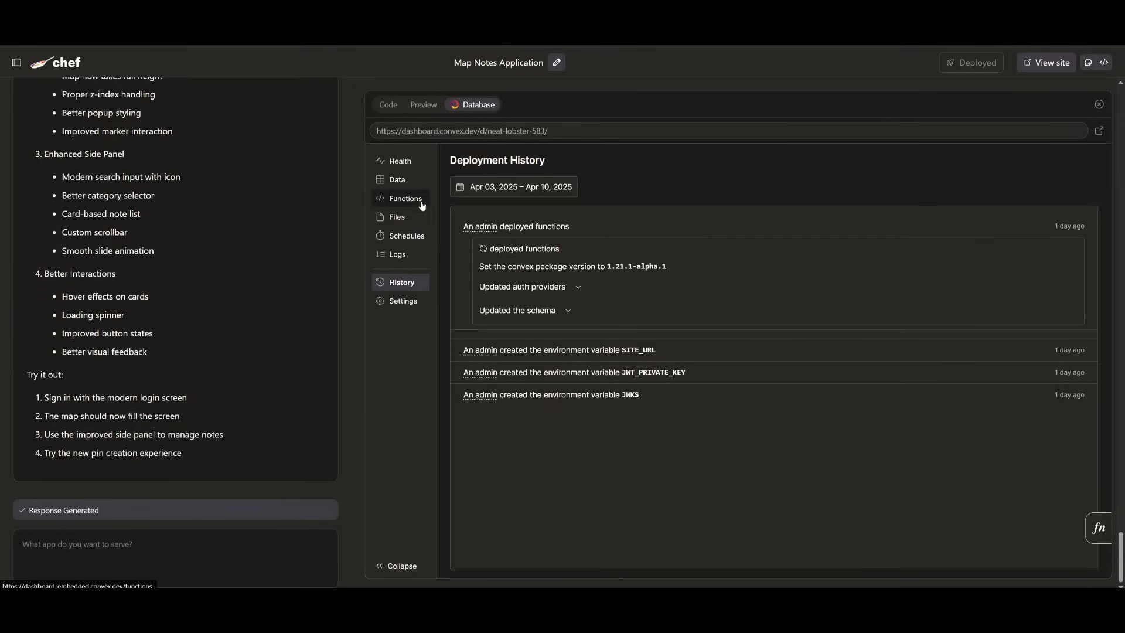
pyautogui.click(404, 198)
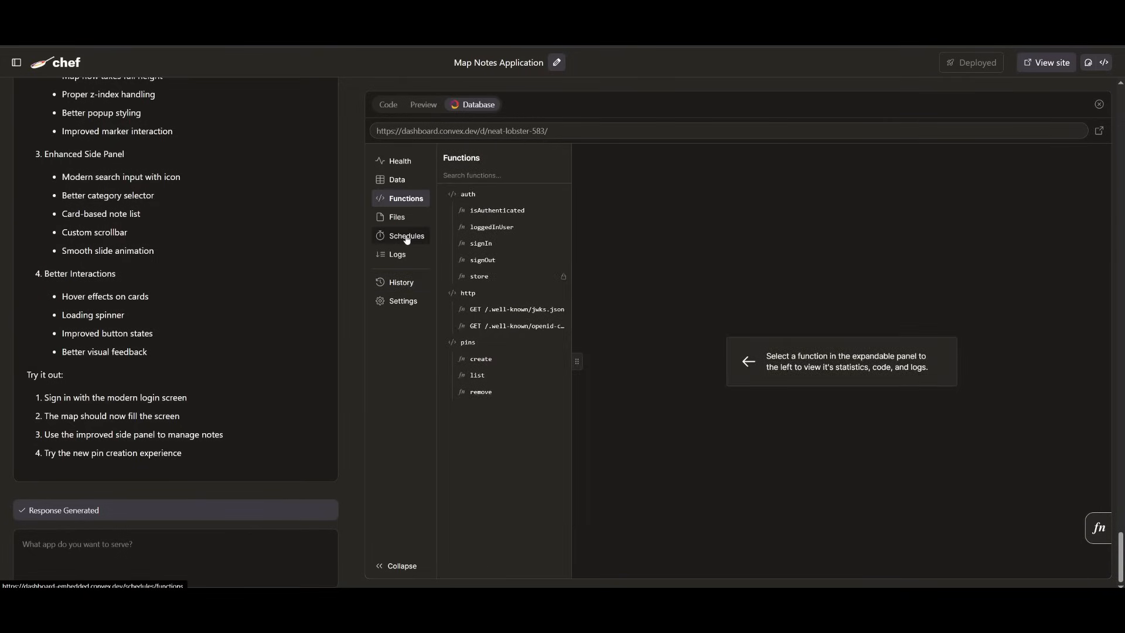
pyautogui.click(396, 217)
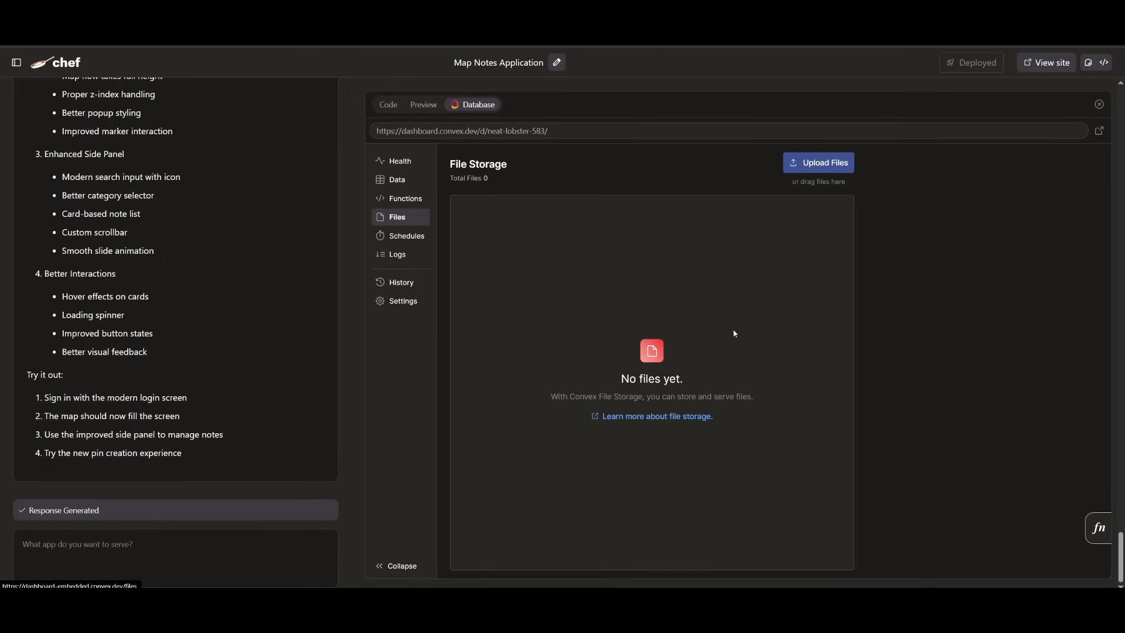
pyautogui.moveTo(605, 229)
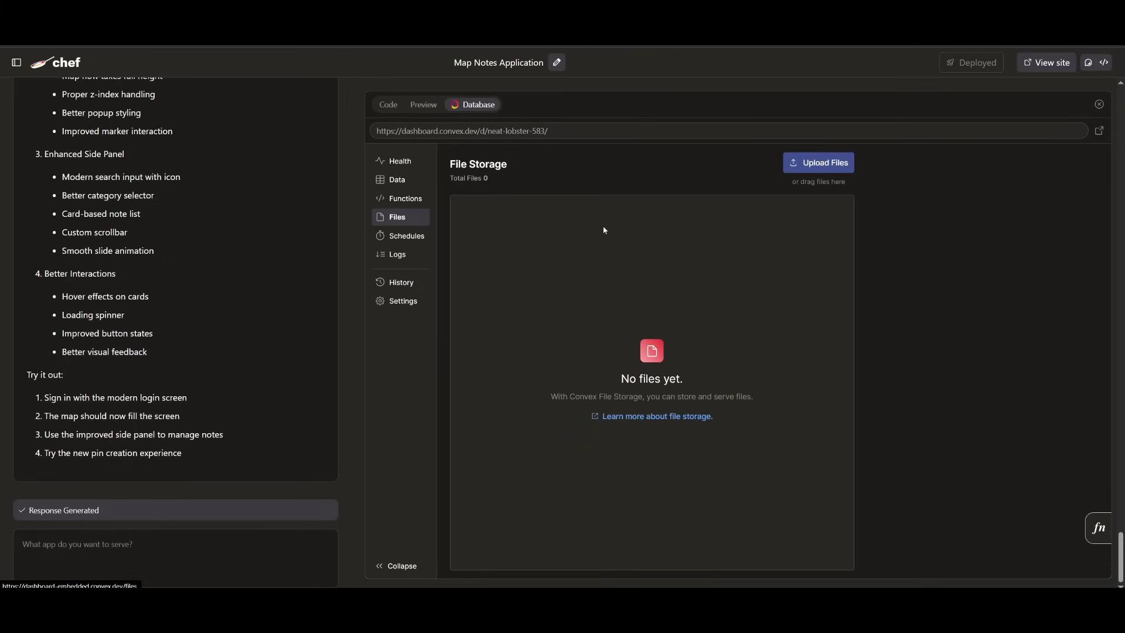
pyautogui.moveTo(867, 346)
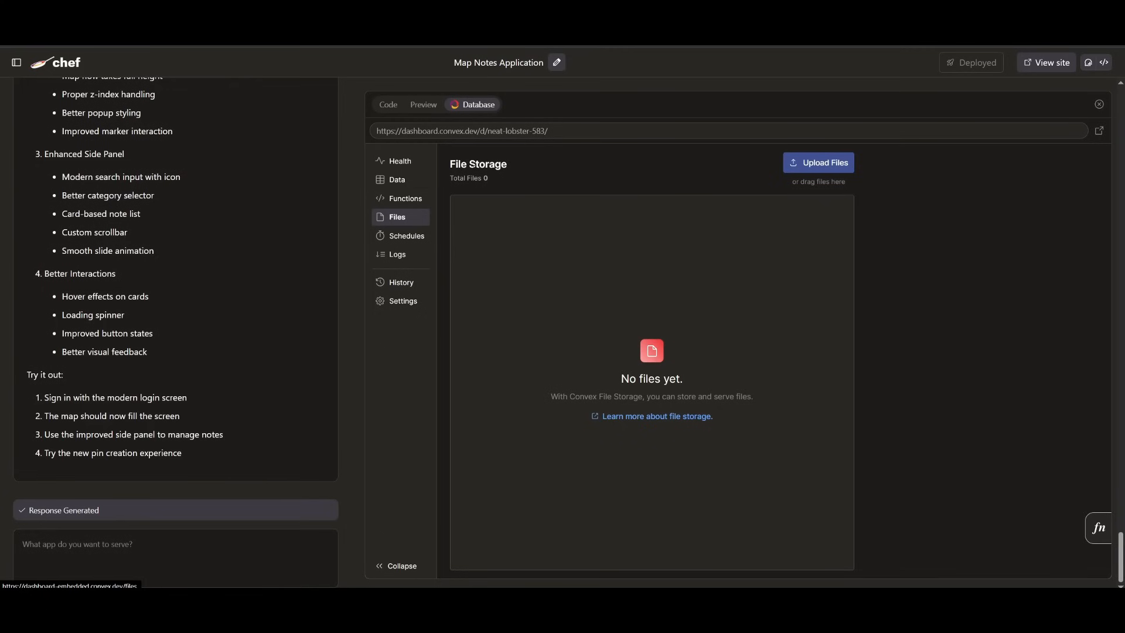
pyautogui.click(399, 161)
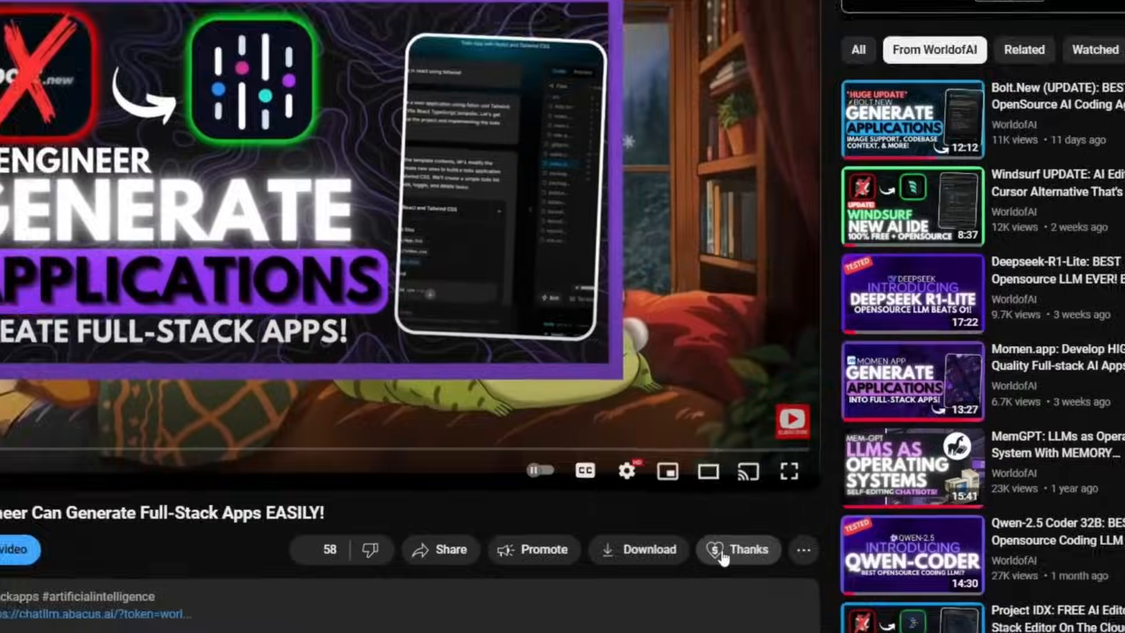
# Raise a Super Thanks amount to CA$400.00, then close the purchase dialog.
pyautogui.click(738, 550)
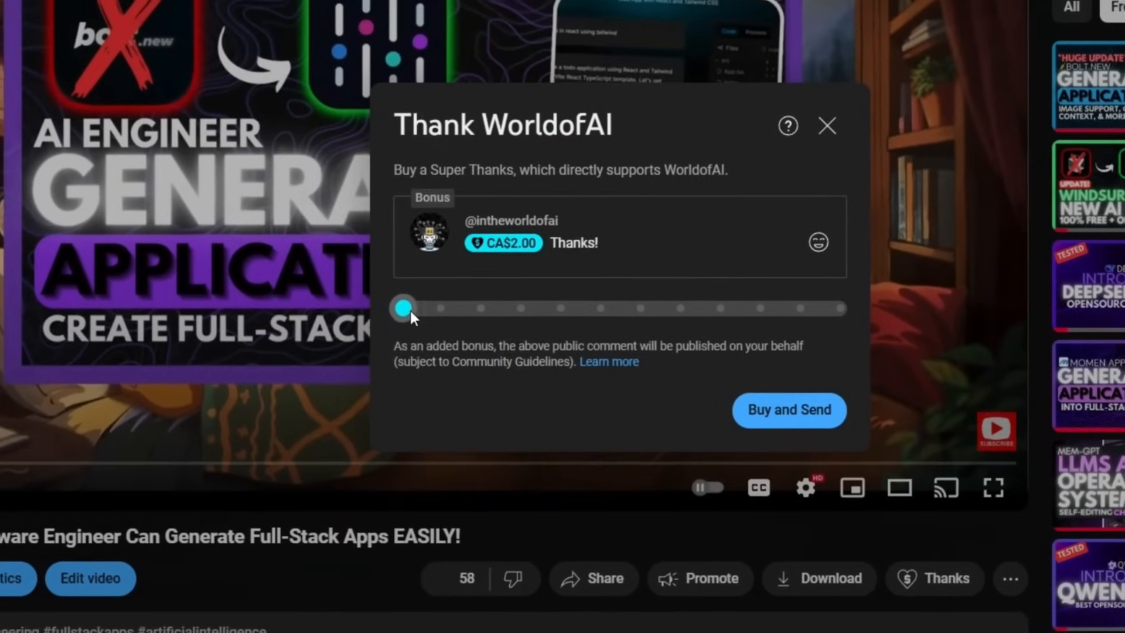
pyautogui.moveTo(402, 307); pyautogui.dragTo(610, 315)
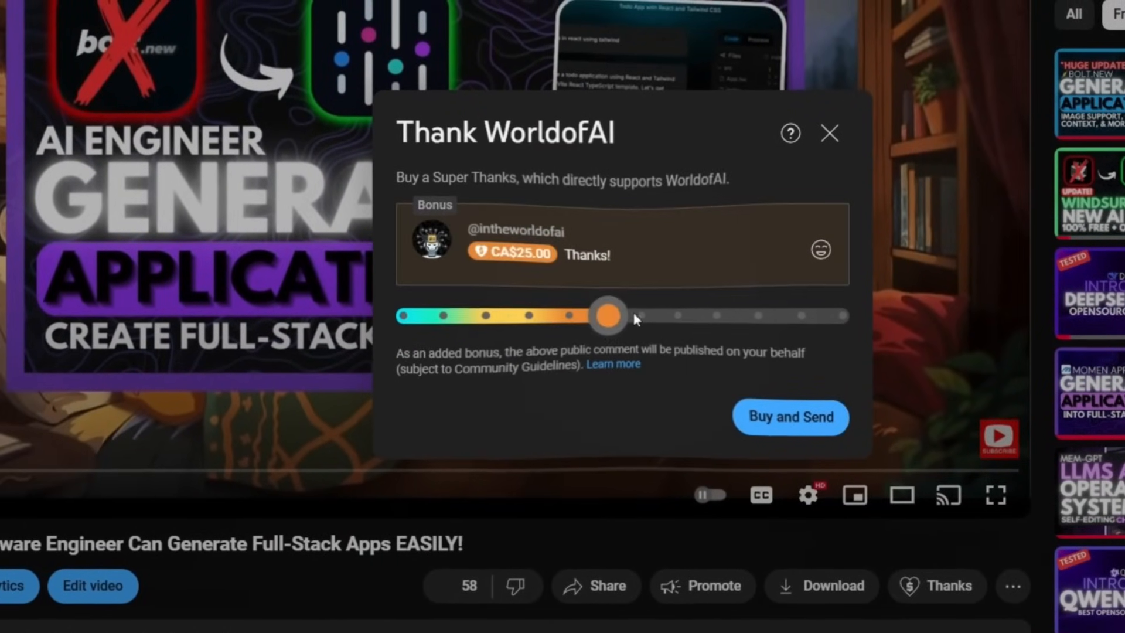
pyautogui.moveTo(604, 316); pyautogui.dragTo(678, 369)
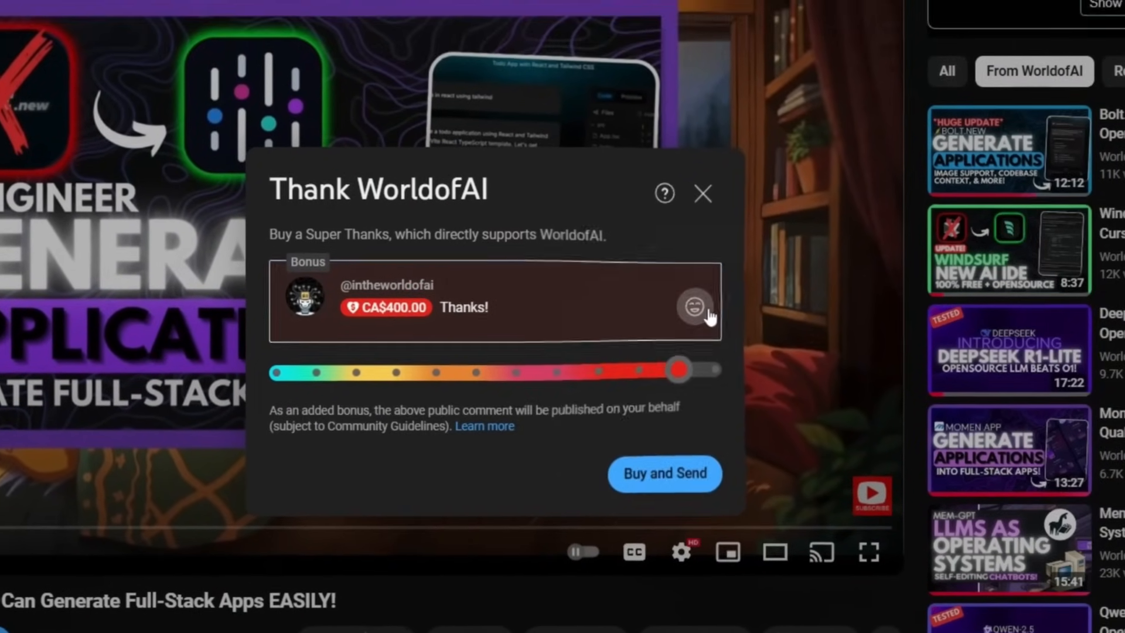
pyautogui.click(702, 195)
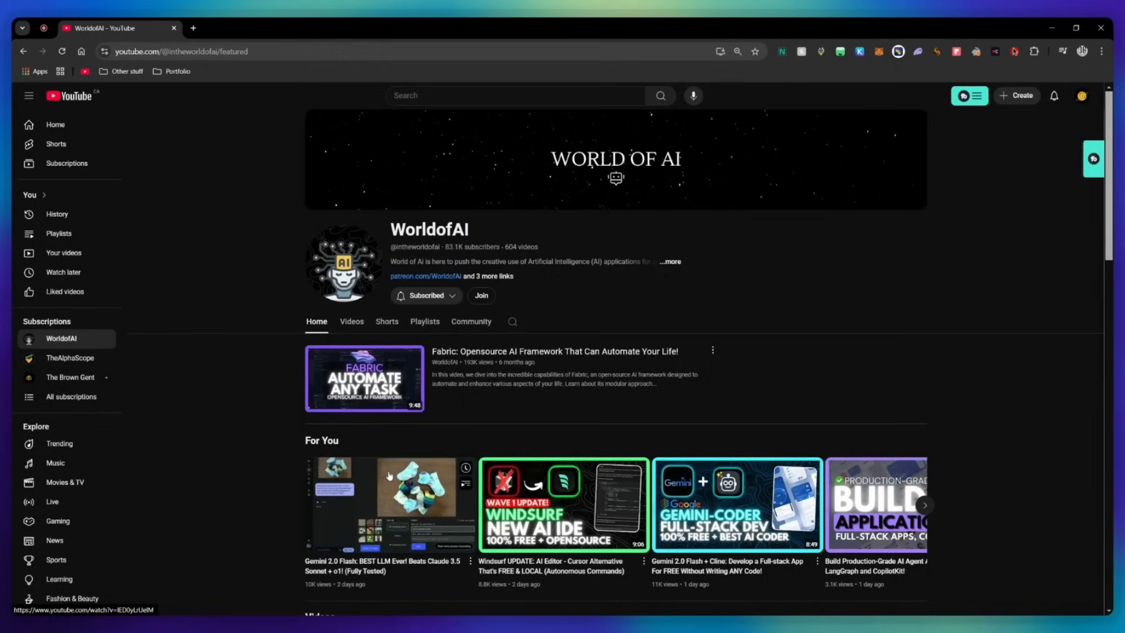
# View the WorldofAI channel's membership join tiers.
pyautogui.click(480, 296)
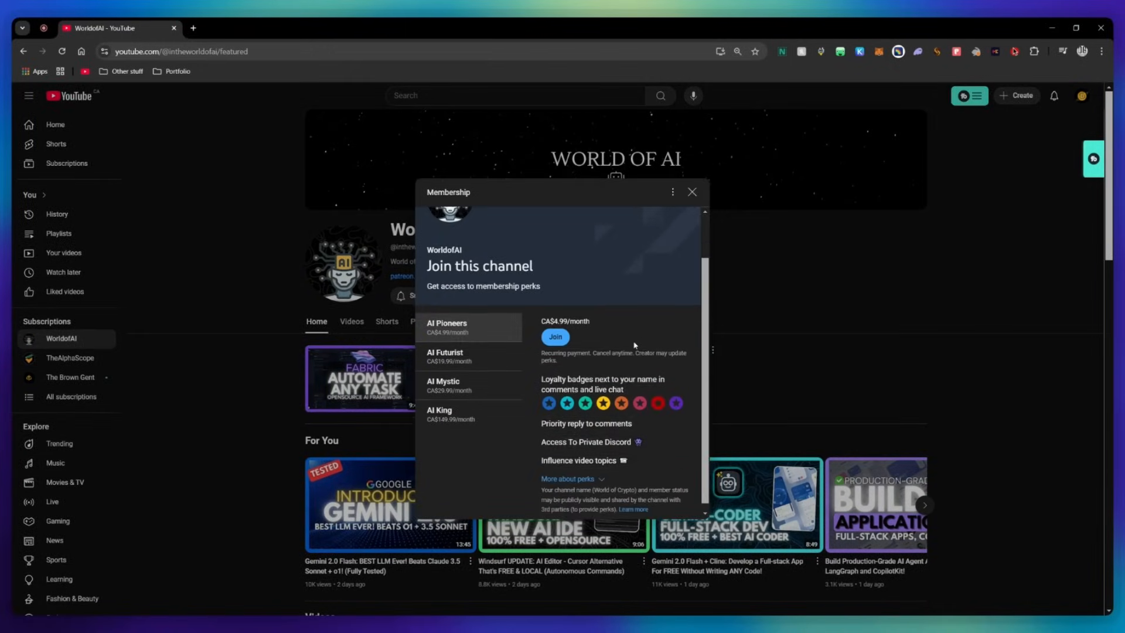
pyautogui.click(453, 356)
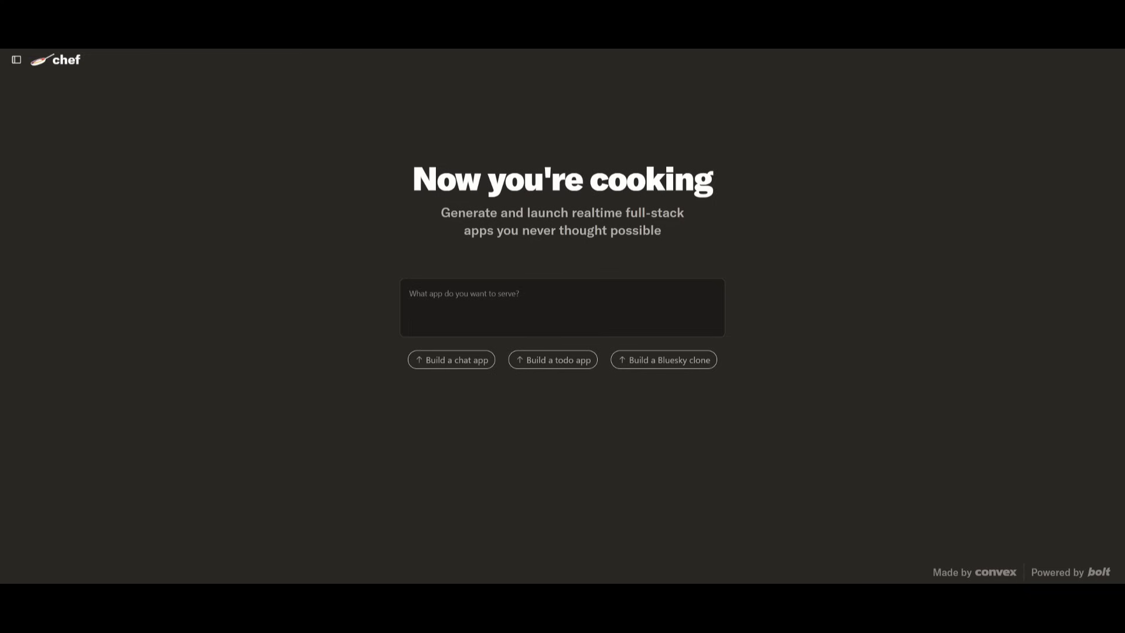
pyautogui.moveTo(517, 272)
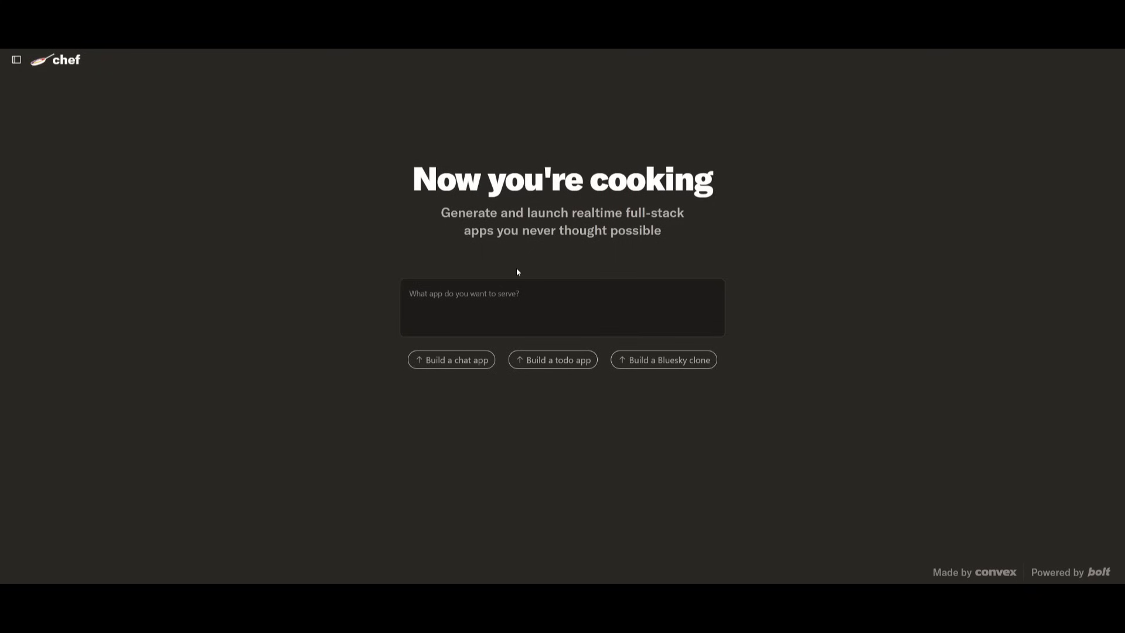
pyautogui.moveTo(537, 105)
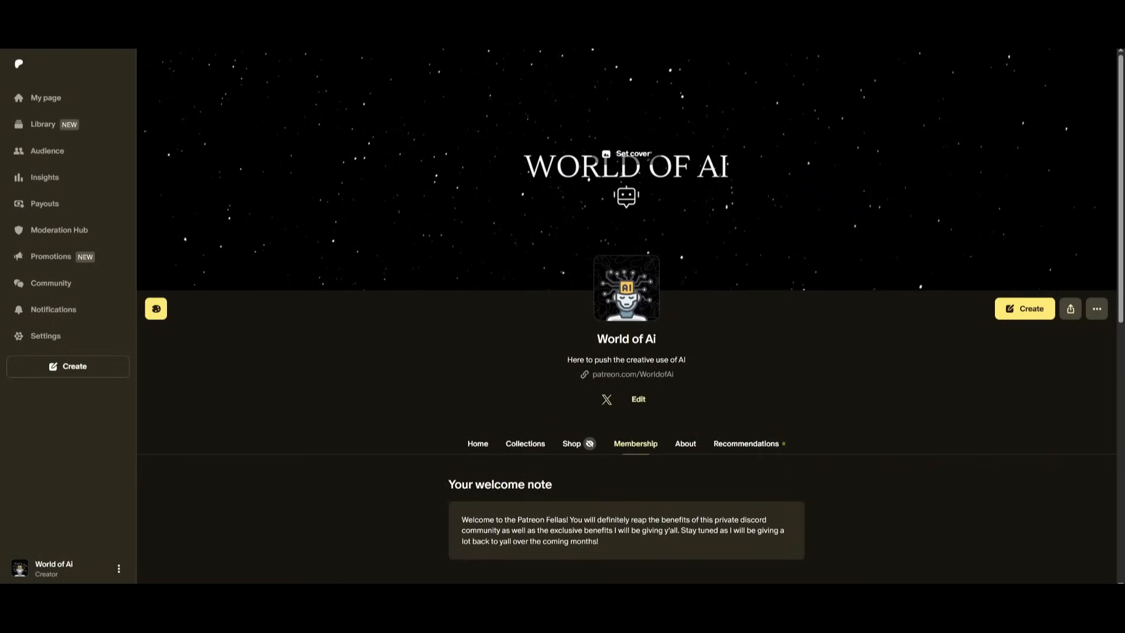
# Browse the creator's linked X profile and its recent posts.
pyautogui.click(605, 398)
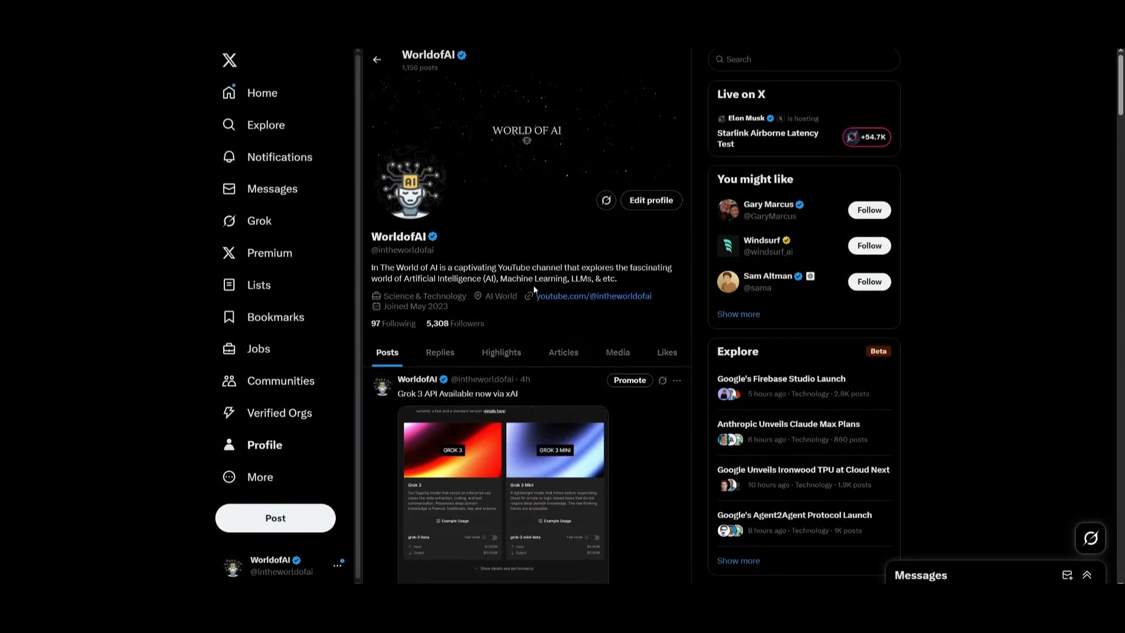
pyautogui.scroll(-3)
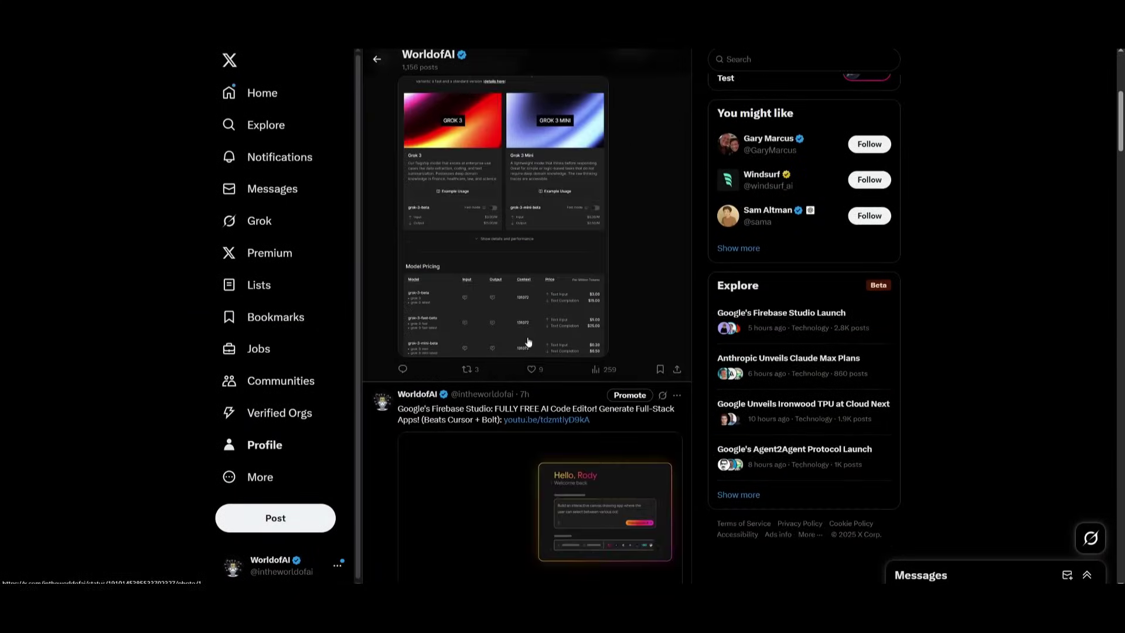
pyautogui.scroll(-3)
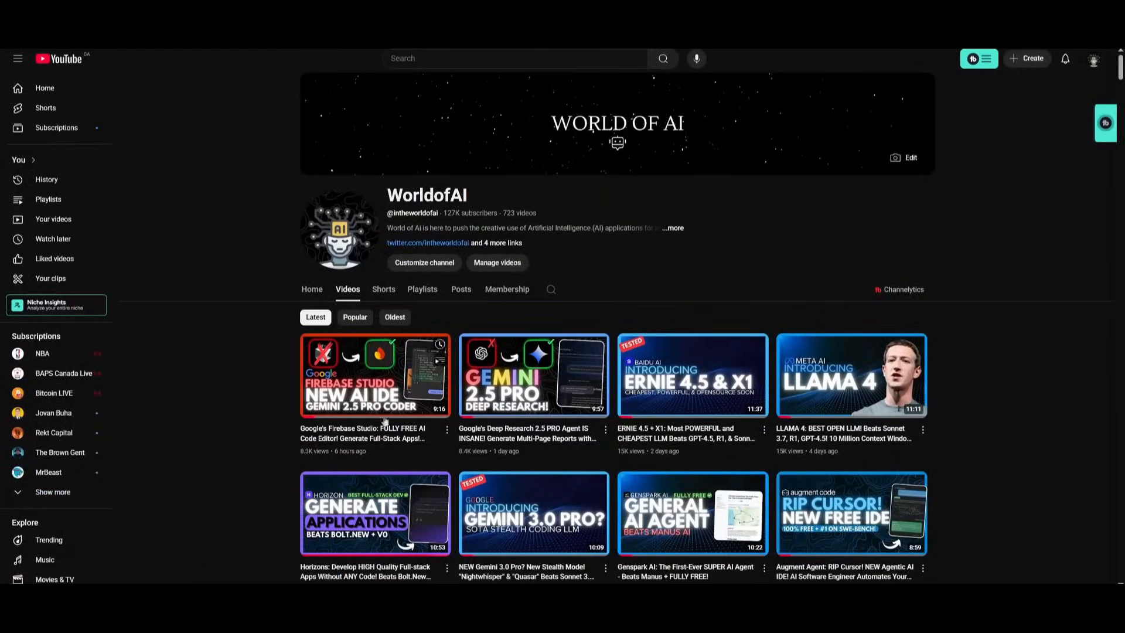
pyautogui.scroll(-3)
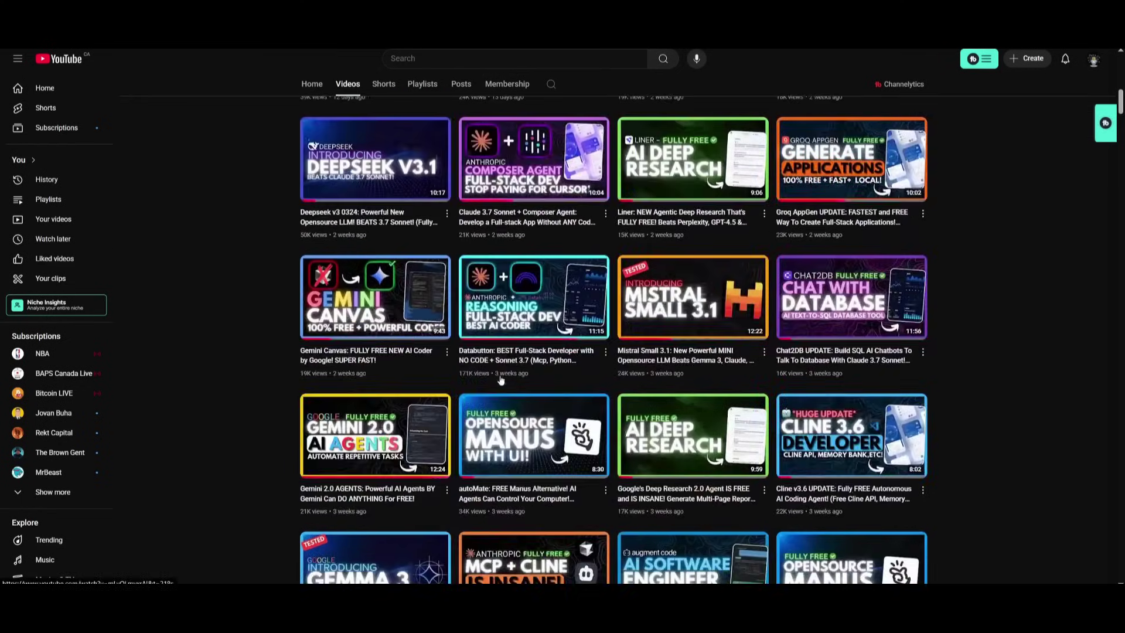
pyautogui.scroll(-3)
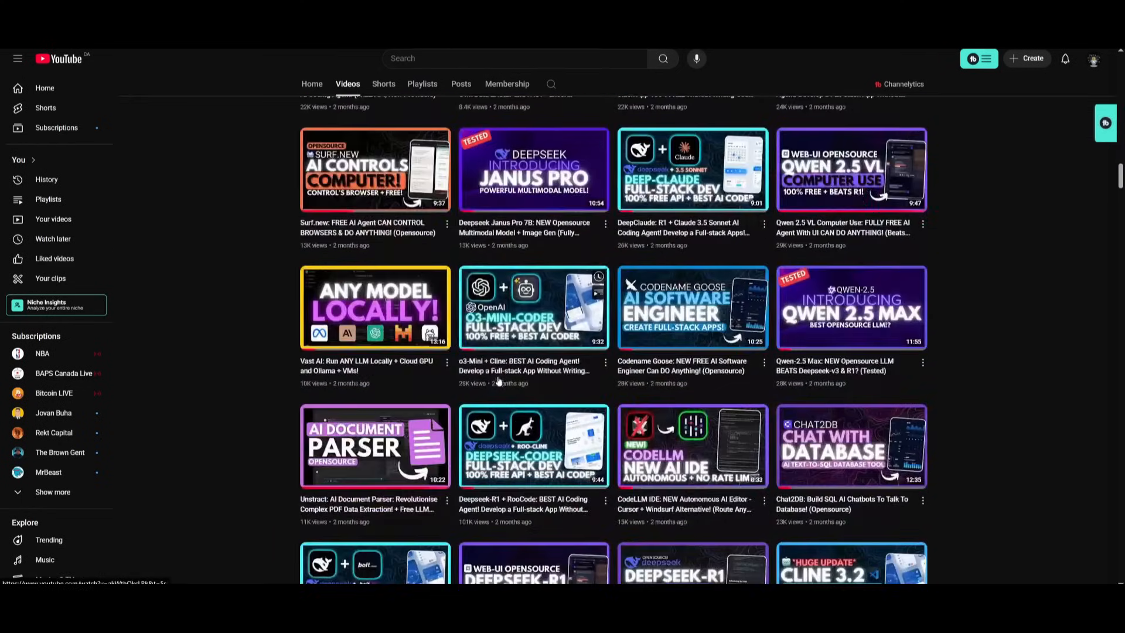
pyautogui.scroll(-3)
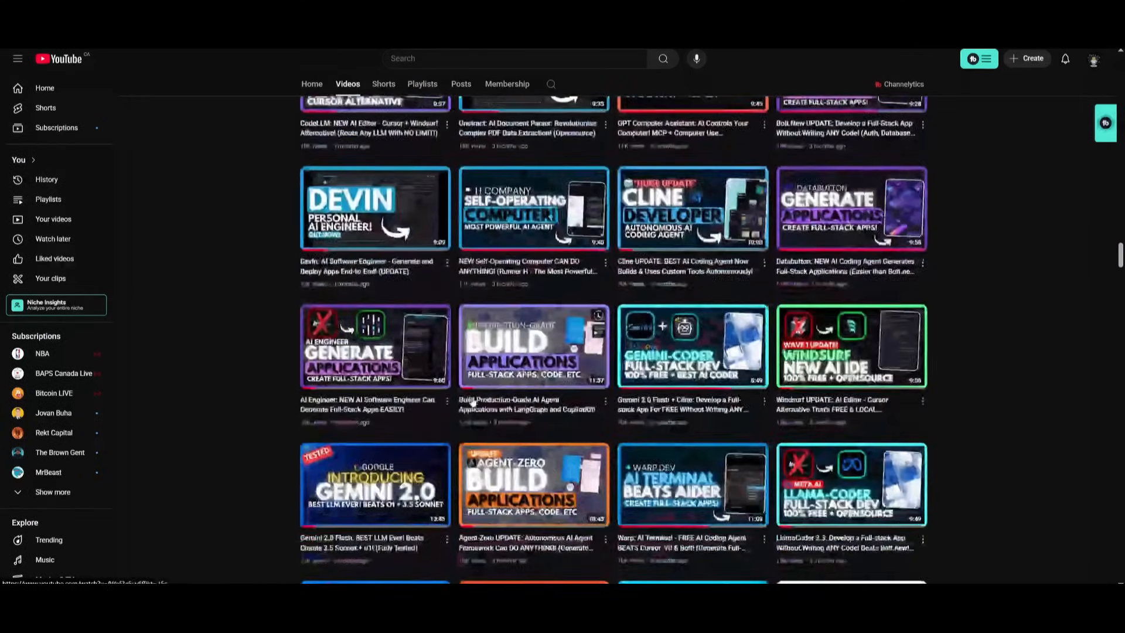
pyautogui.scroll(-3)
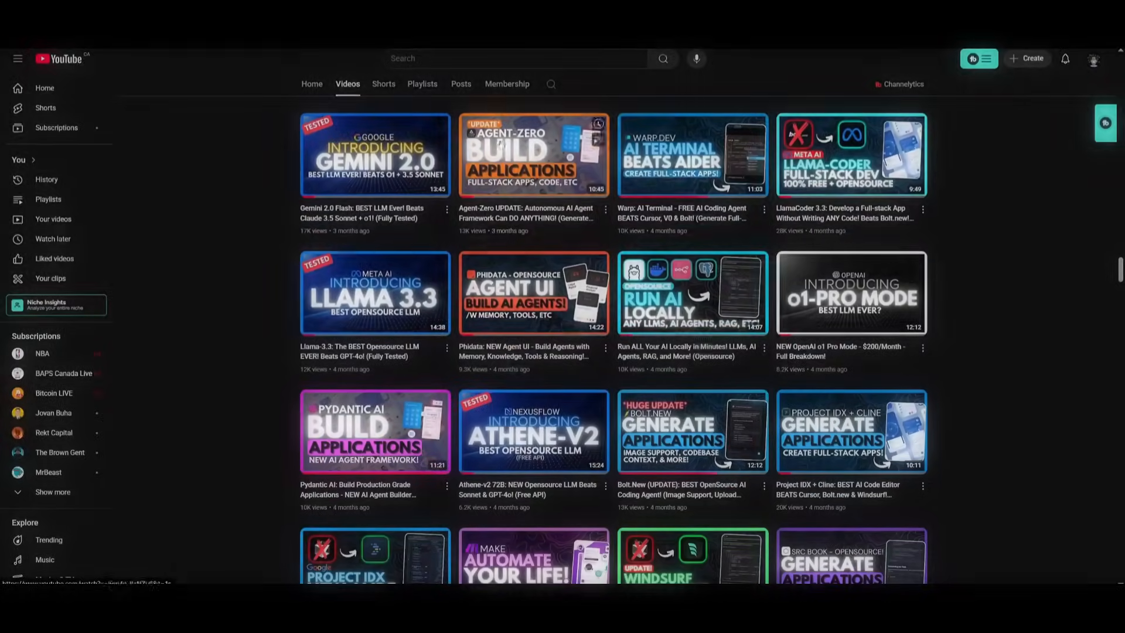